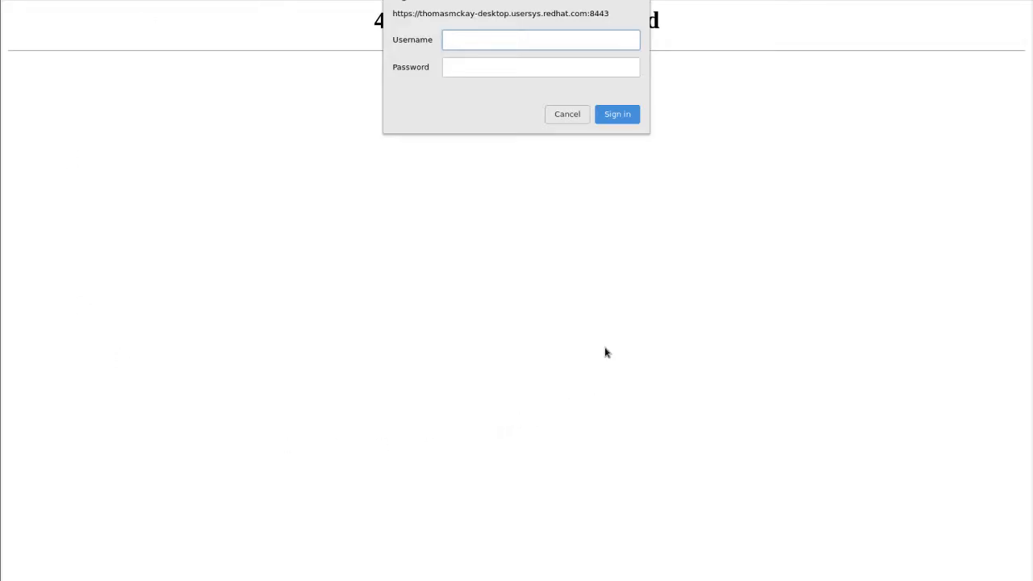
pyautogui.moveTo(469, 163)
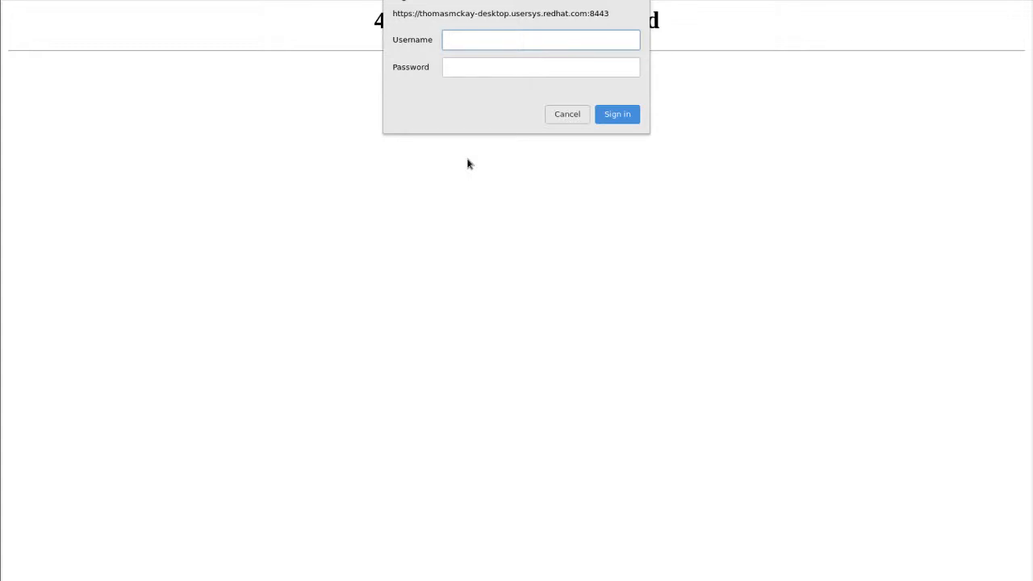
# Step: Sign in to the config tool as quayconfig with its password
pyautogui.write('quayconfig')
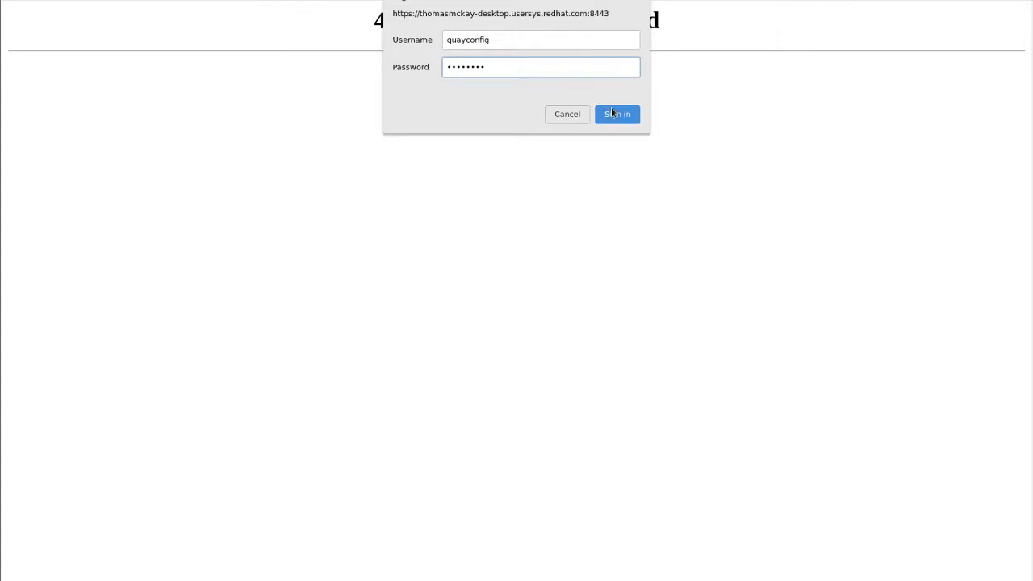
pyautogui.click(616, 114)
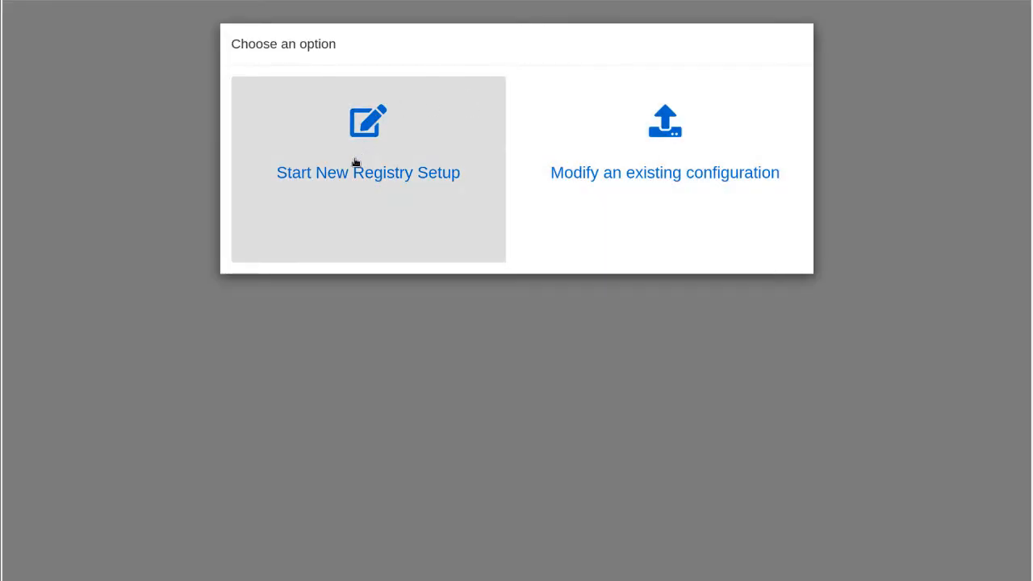
pyautogui.moveTo(473, 292)
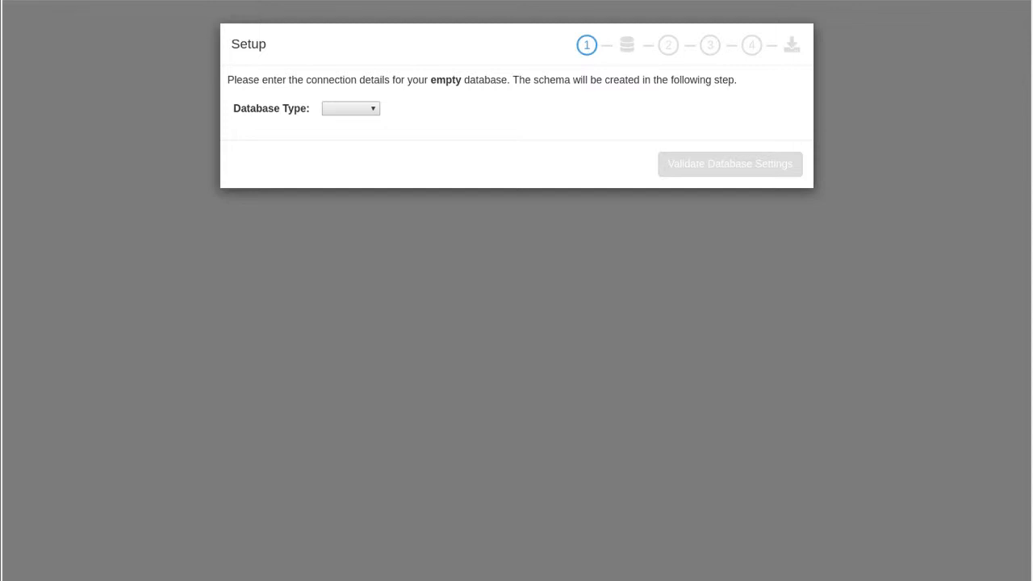
# Step: Validate a Postgres database on thomasmckay-desktop.usersys.redhat.com with user and database quay
pyautogui.click(364, 109)
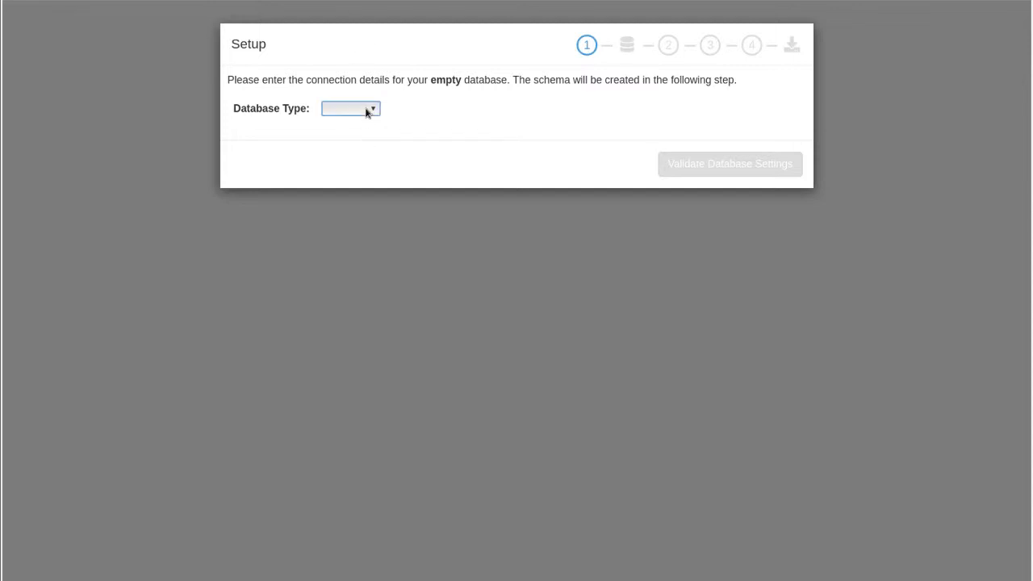
pyautogui.moveTo(361, 139)
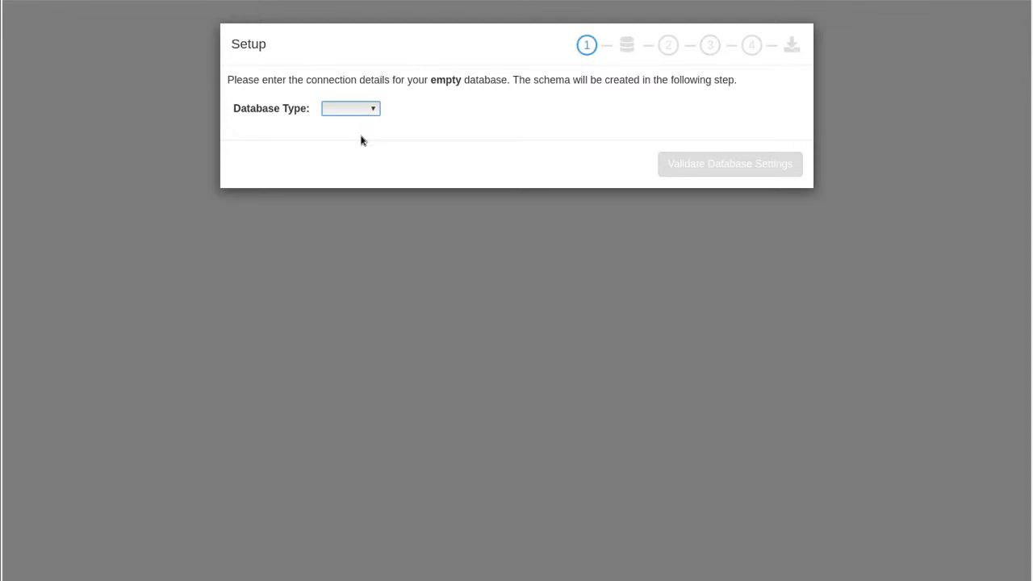
pyautogui.click(350, 108)
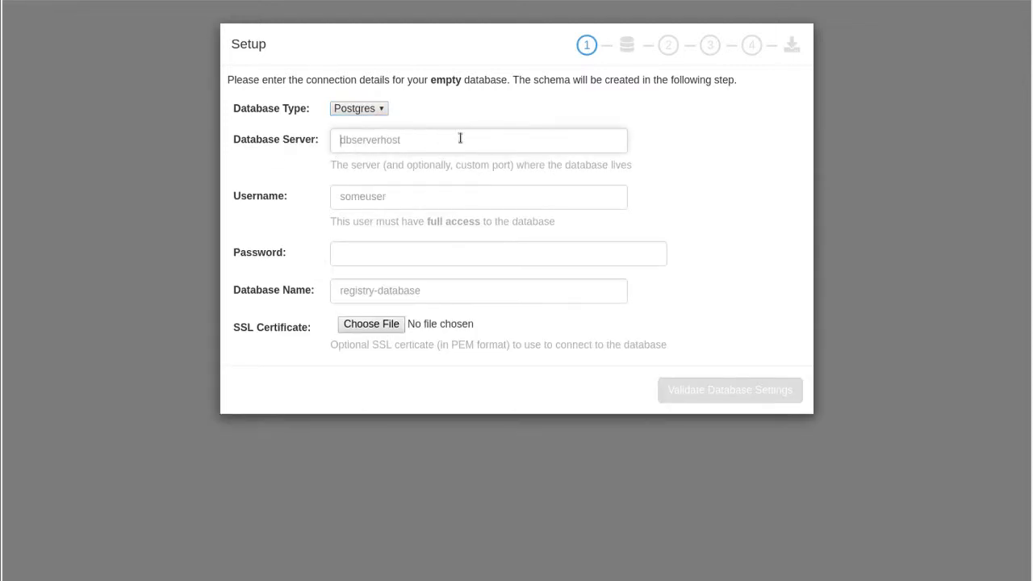
pyautogui.write('thomasmckay-desktop.usersys.redhat.com')
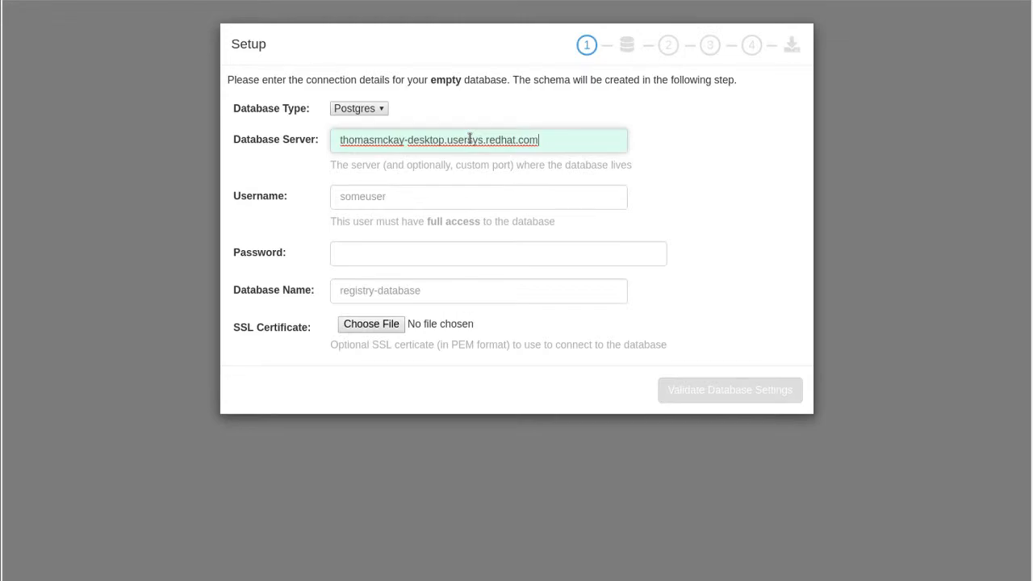
pyautogui.click(479, 196)
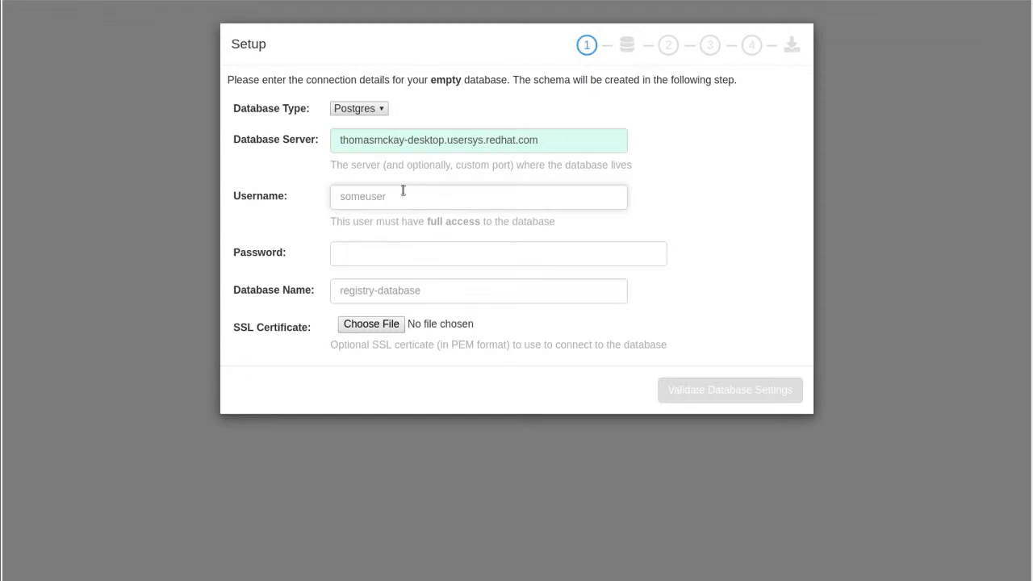
pyautogui.click(478, 196)
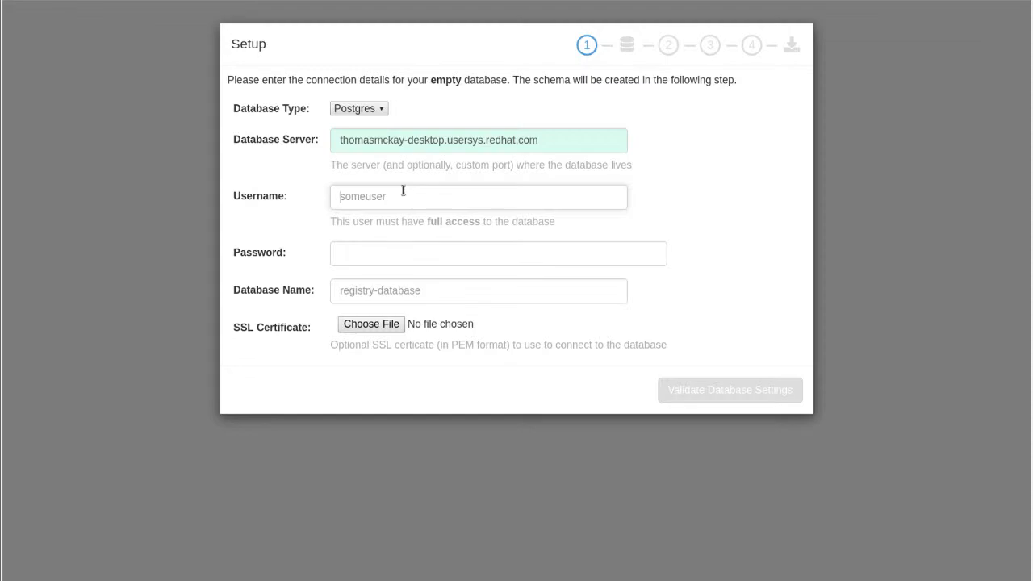
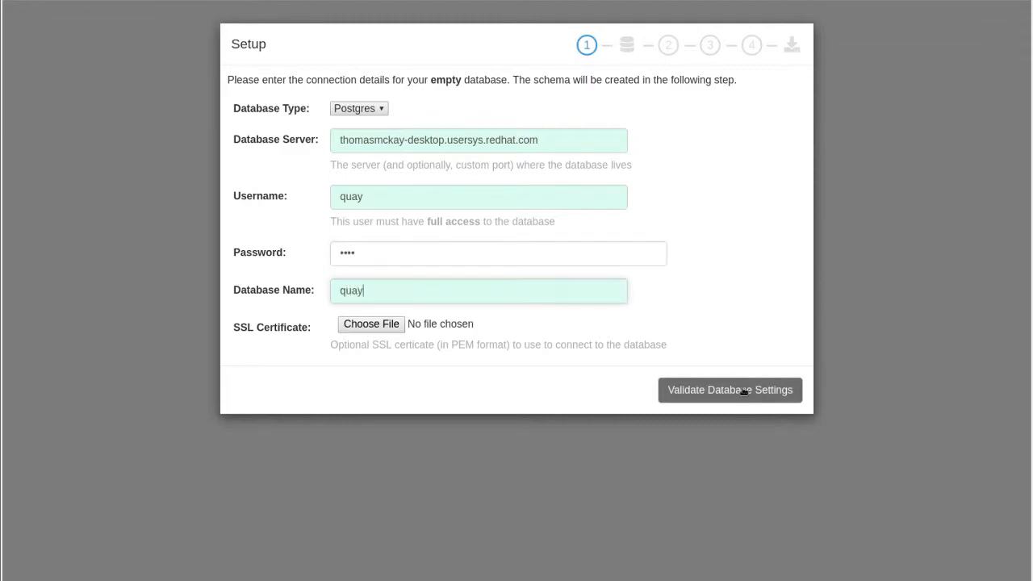
pyautogui.click(729, 389)
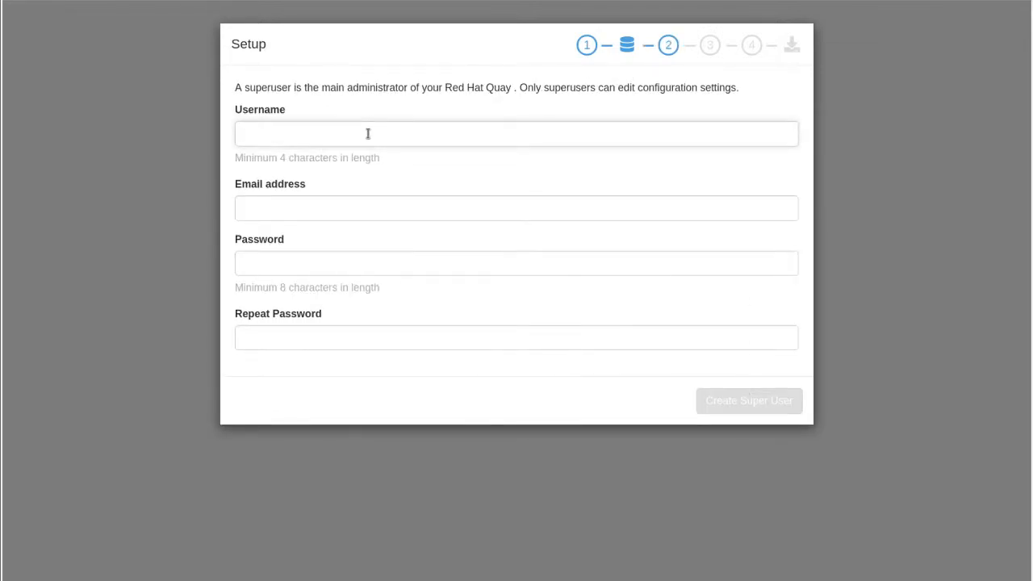
# Step: Create superuser admin with its email address and password
pyautogui.click(368, 133)
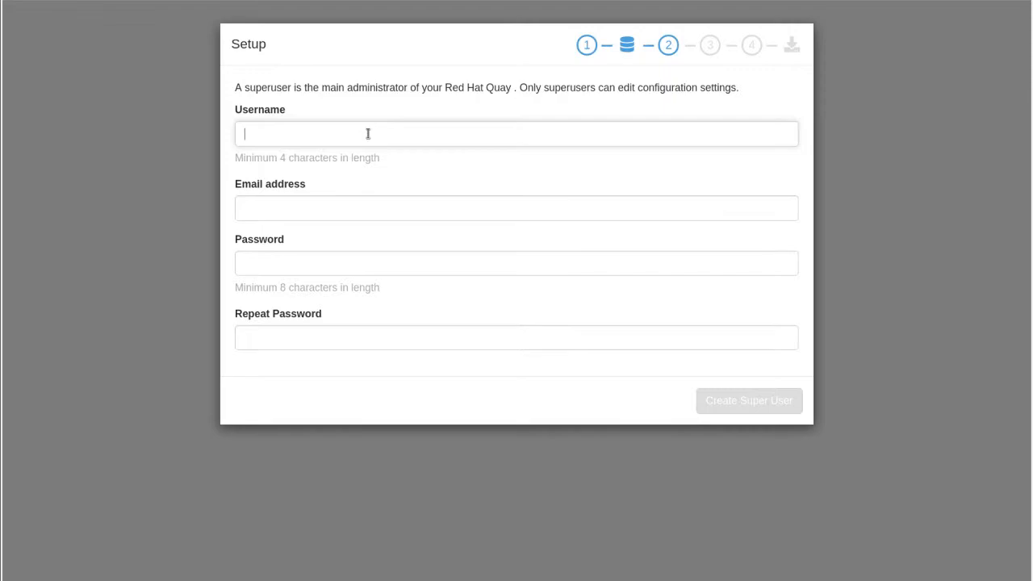
pyautogui.write('admin')
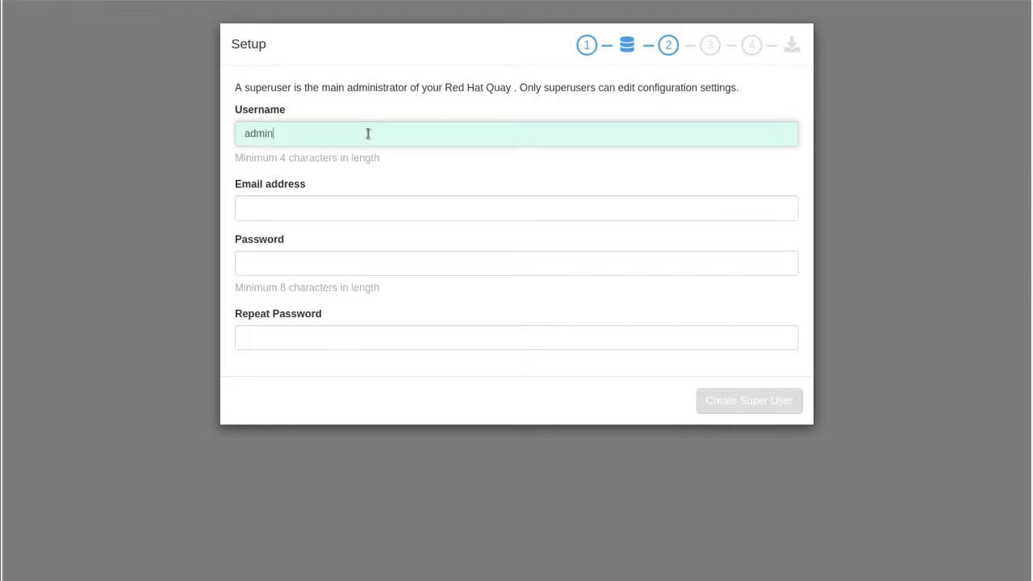
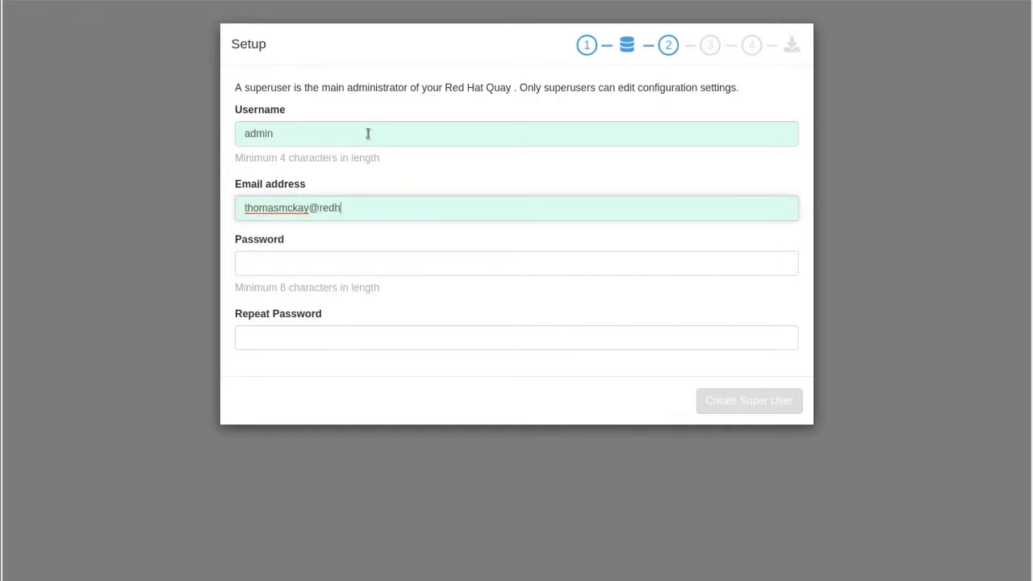
pyautogui.click(516, 263)
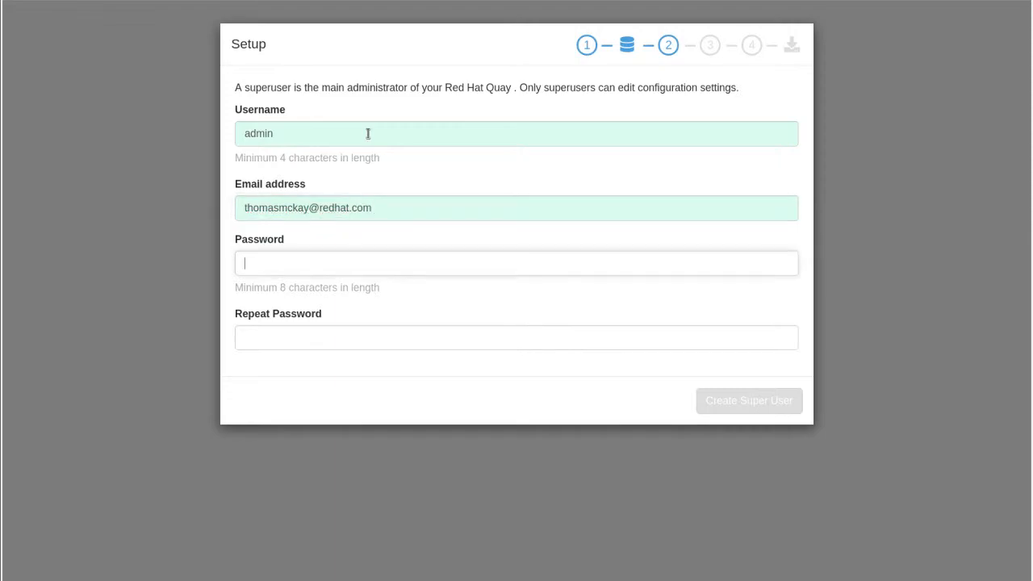
pyautogui.write('password')
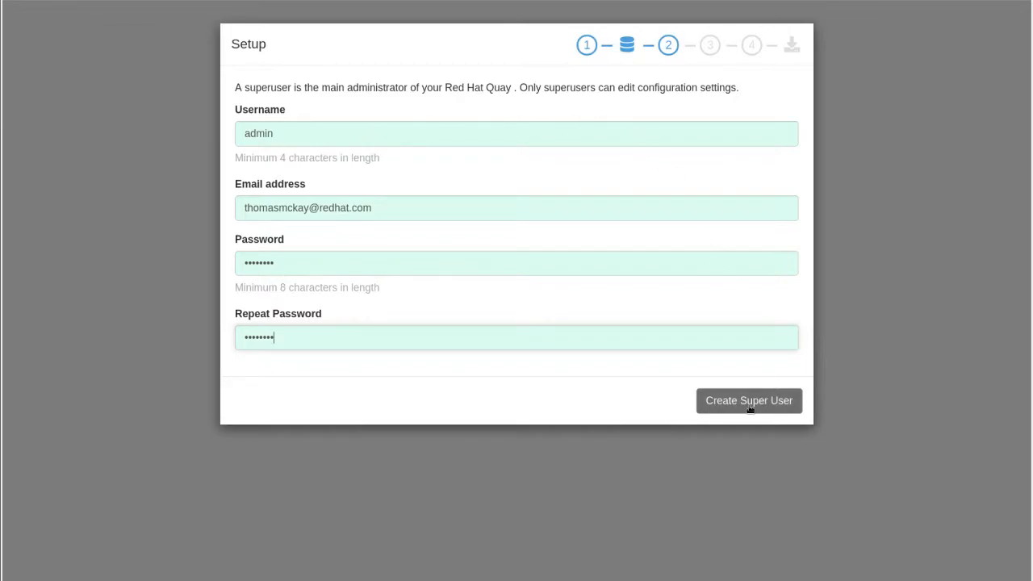
pyautogui.click(749, 400)
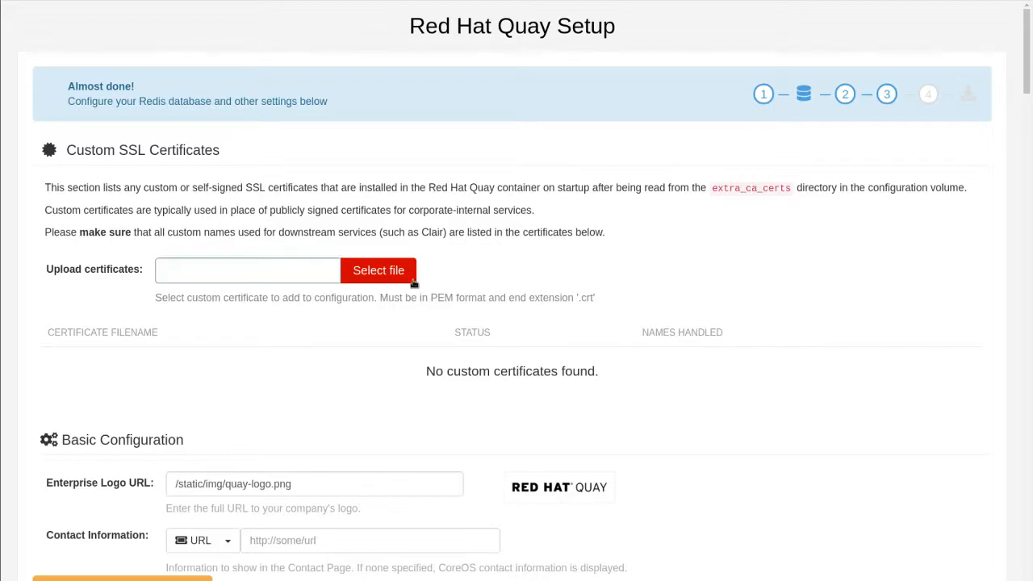
pyautogui.moveTo(397, 270)
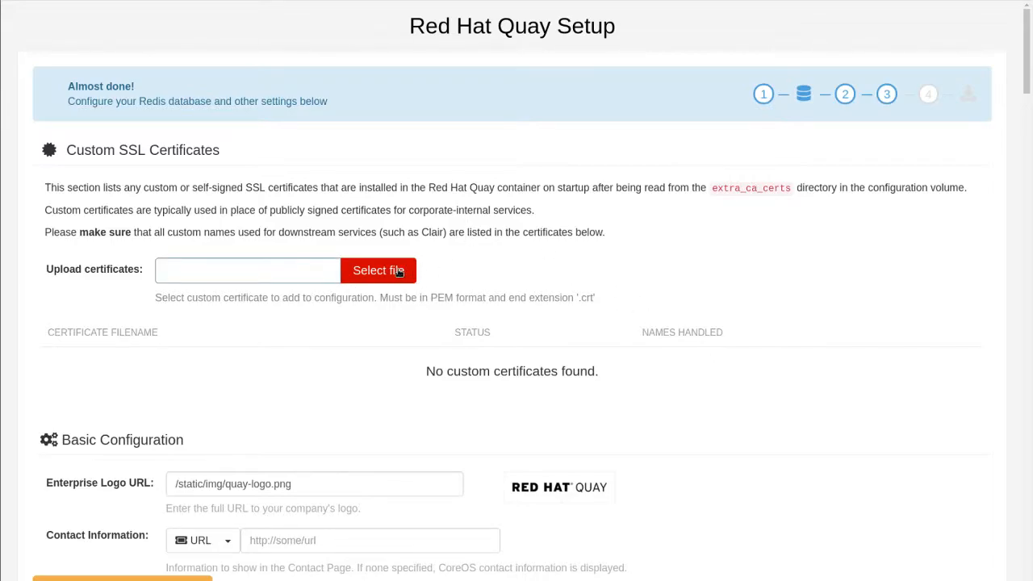
pyautogui.moveTo(378, 274)
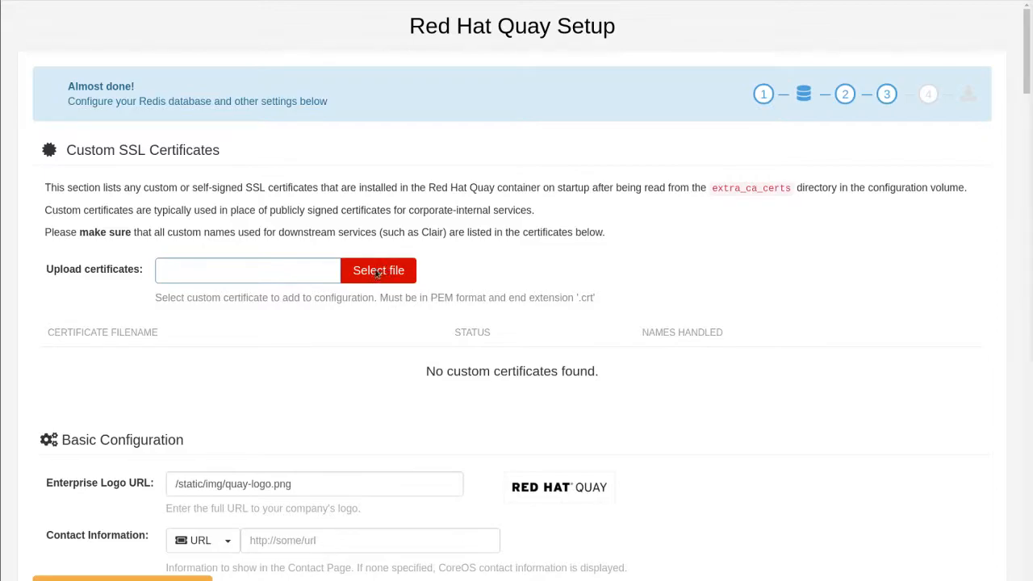
pyautogui.moveTo(87, 365)
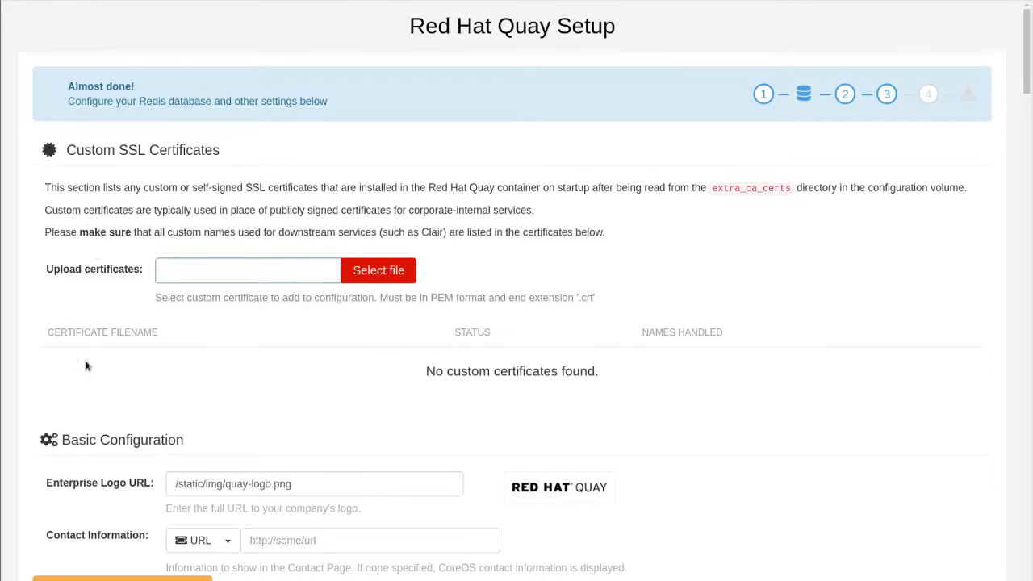
pyautogui.moveTo(181, 252)
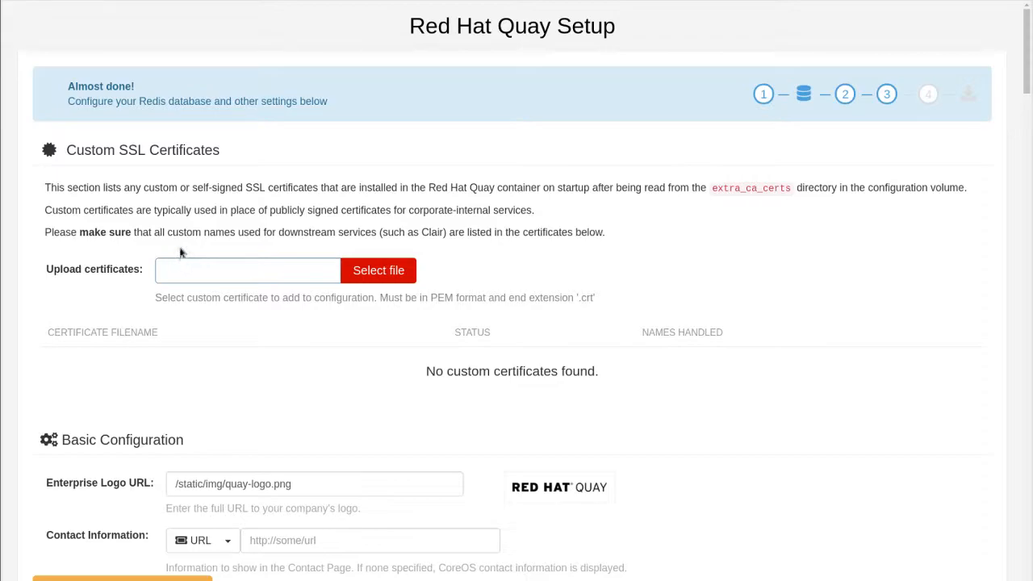
# Step: Confirm rootCA.crt appears as a valid custom SSL certificate
pyautogui.click(378, 269)
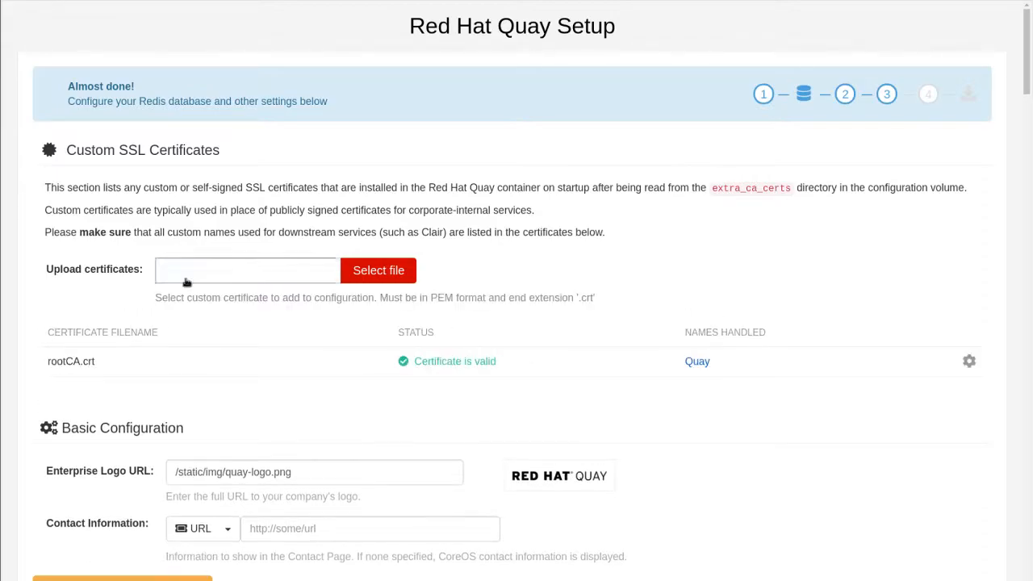
pyautogui.moveTo(91, 388)
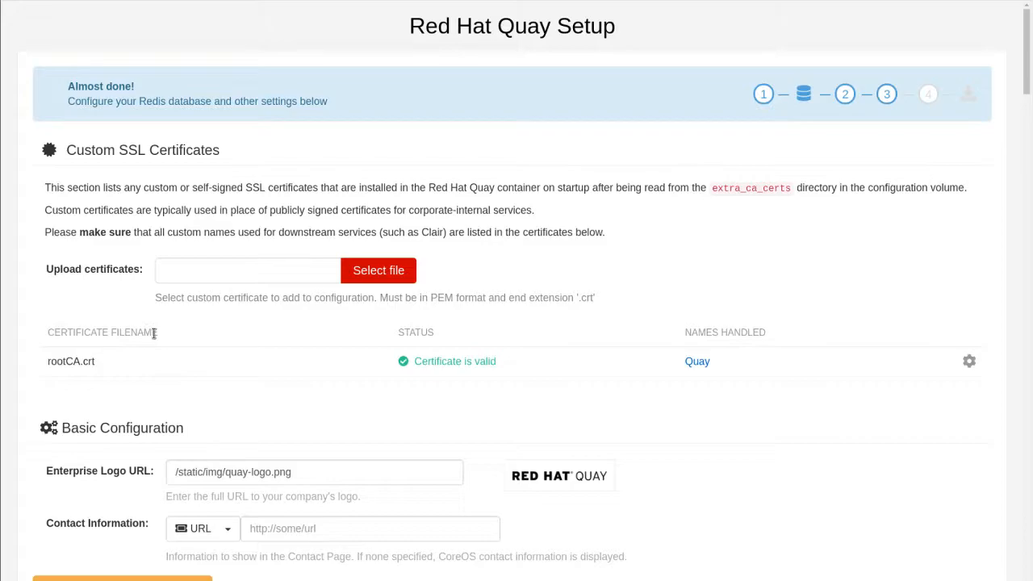
pyautogui.scroll(-3)
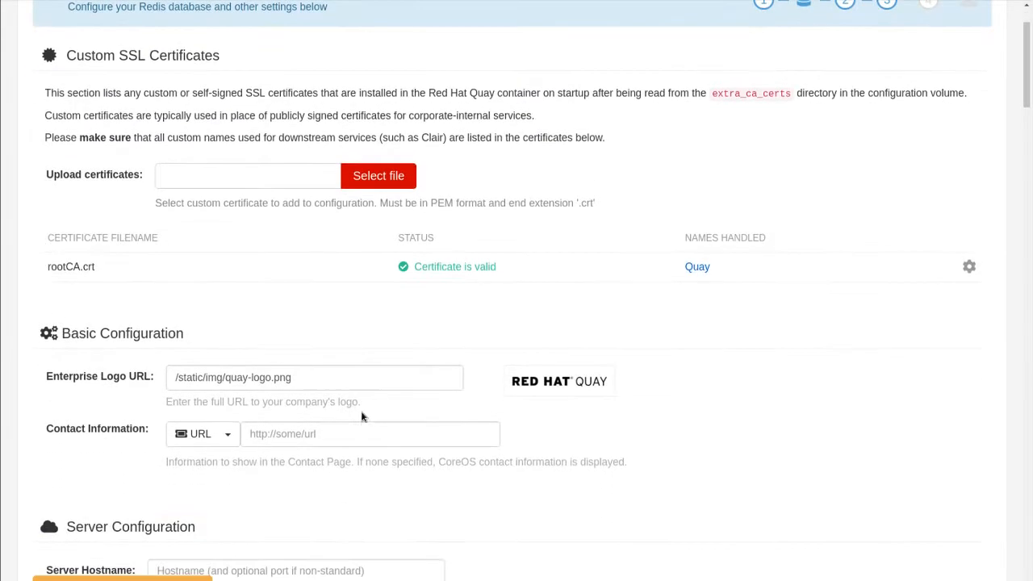
# Step: Set server hostname thomasmckay-desktop.usersys.redhat.com and upload quay.crt for Quay-handled TLS
pyautogui.scroll(-3)
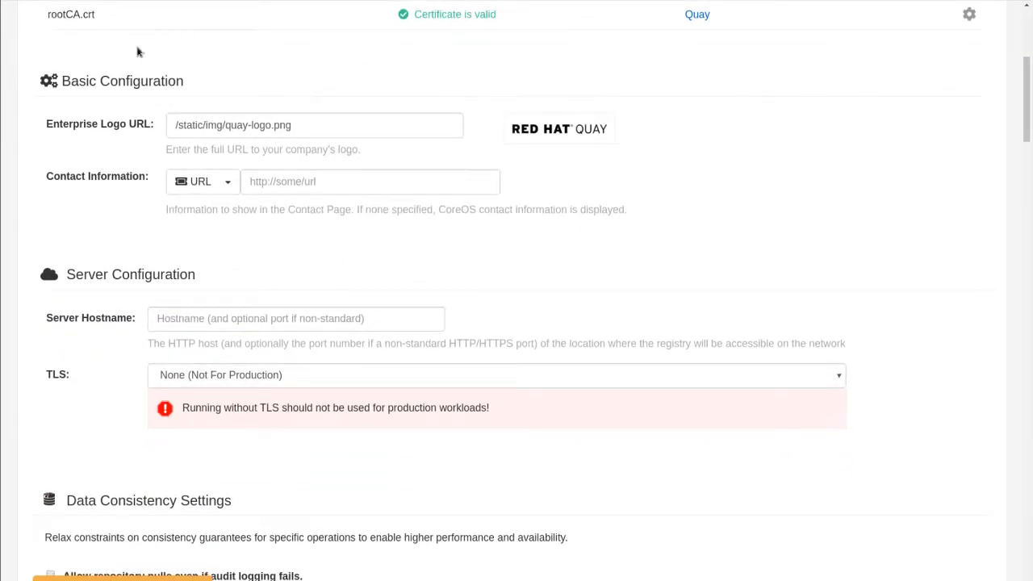
pyautogui.scroll(-3)
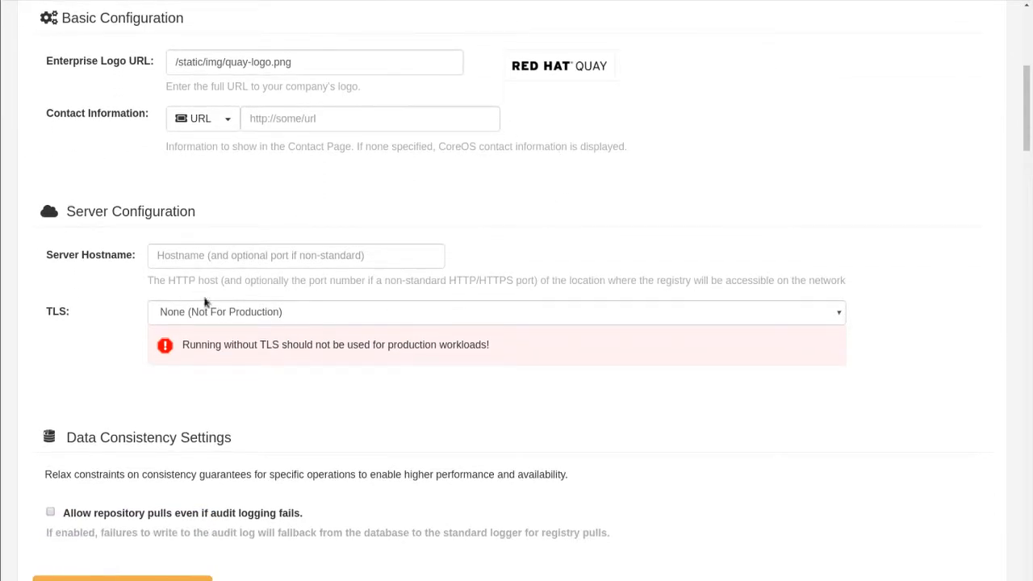
pyautogui.write('thomasmckay-desktop.usersys.redhat.com')
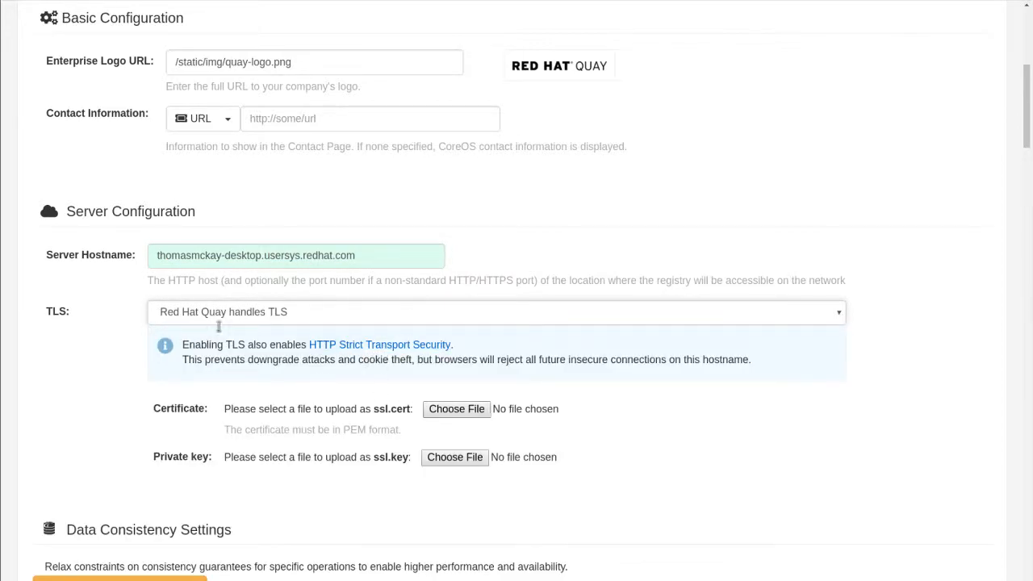
pyautogui.moveTo(496, 435)
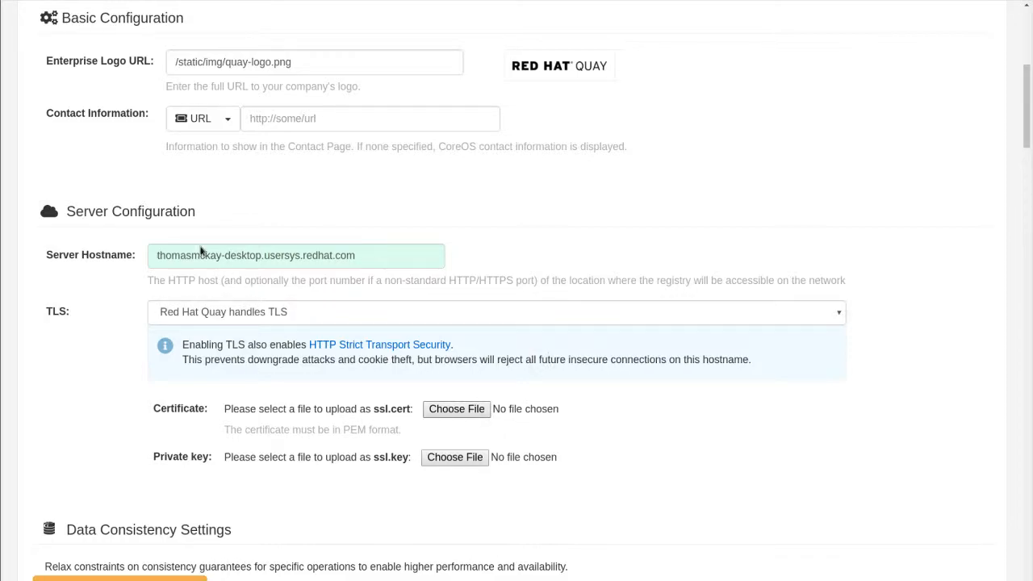
pyautogui.moveTo(171, 261)
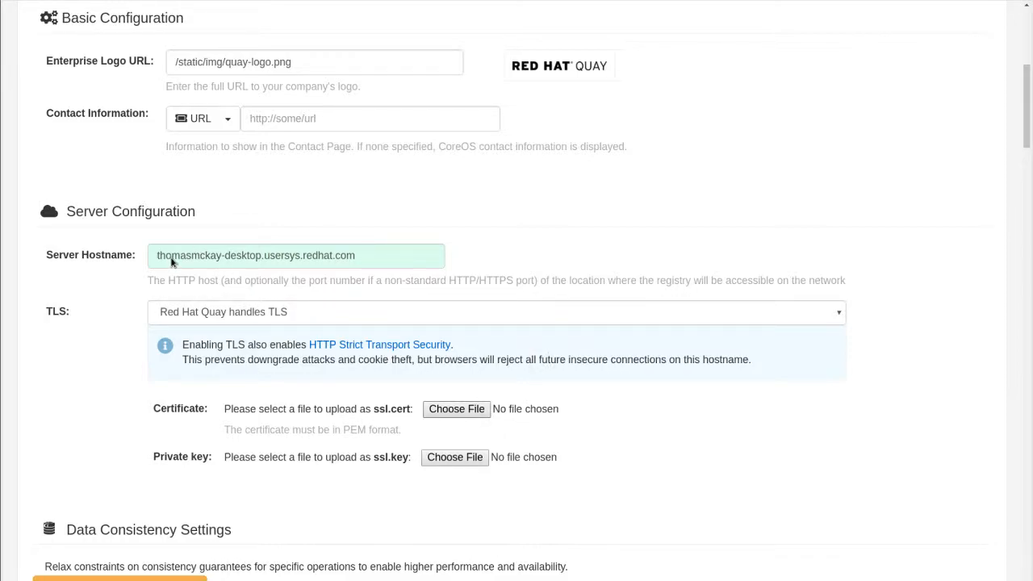
pyautogui.click(456, 409)
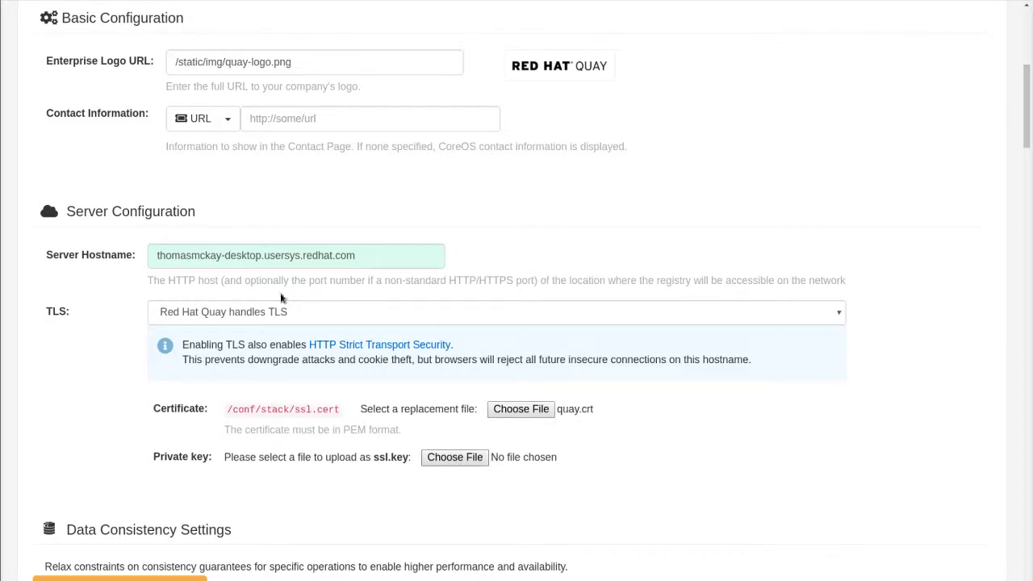
pyautogui.moveTo(165, 289)
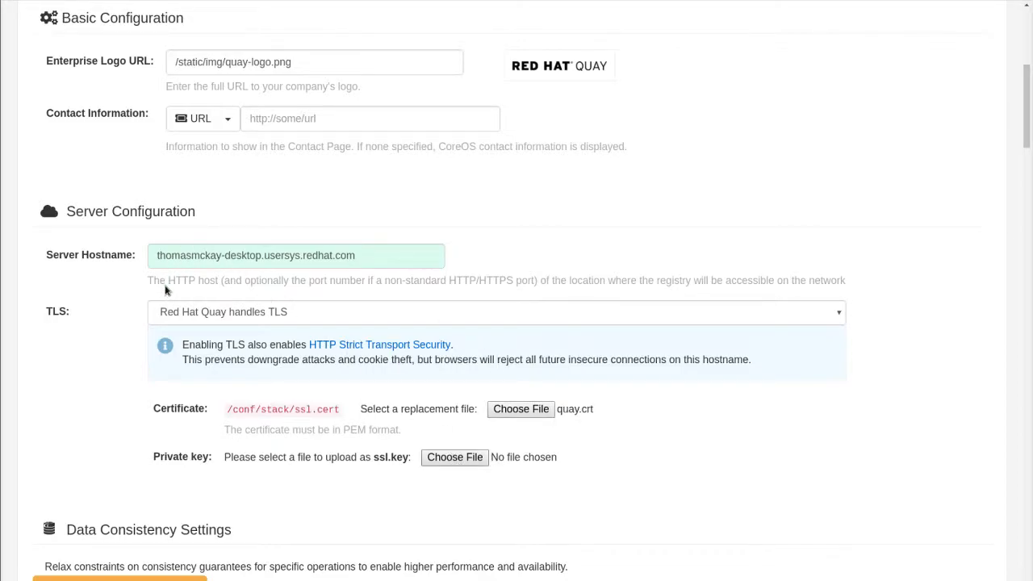
# Step: Set the Redis hostname to thomasmckay-desktop.usersys.redhat.com
pyautogui.scroll(-3)
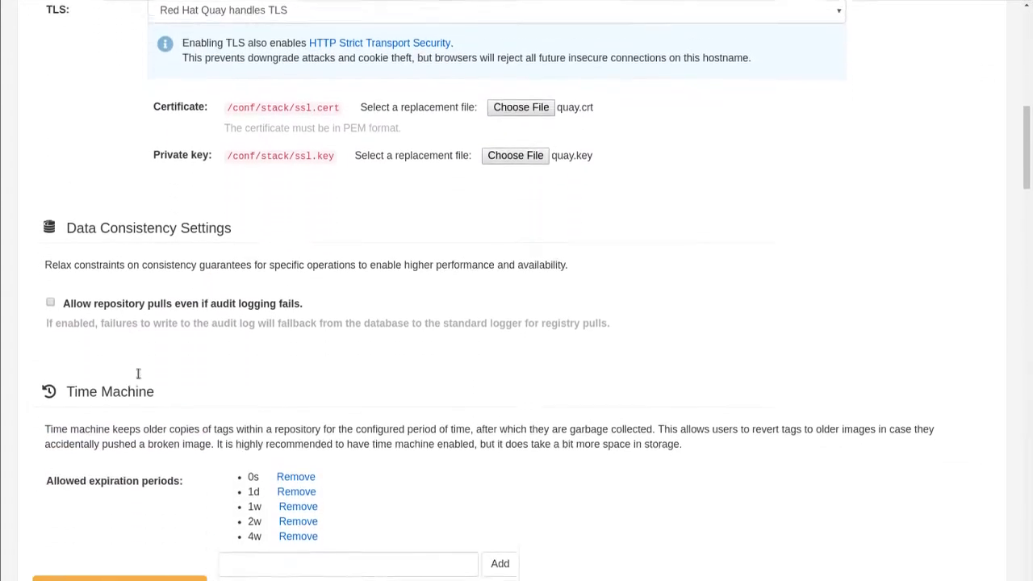
pyautogui.scroll(-3)
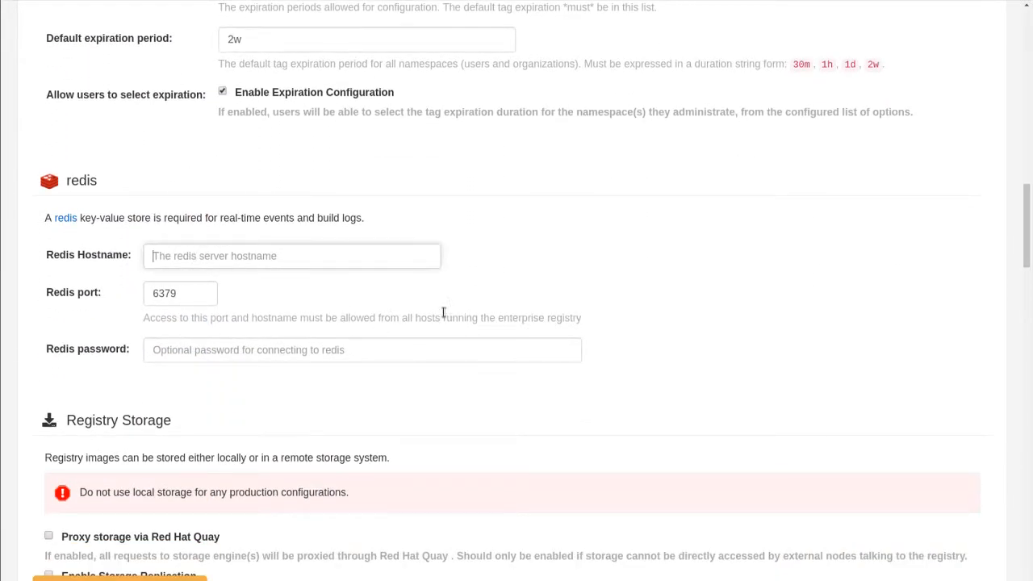
pyautogui.write('thomasmckay-desktop.usersys.redhat.com')
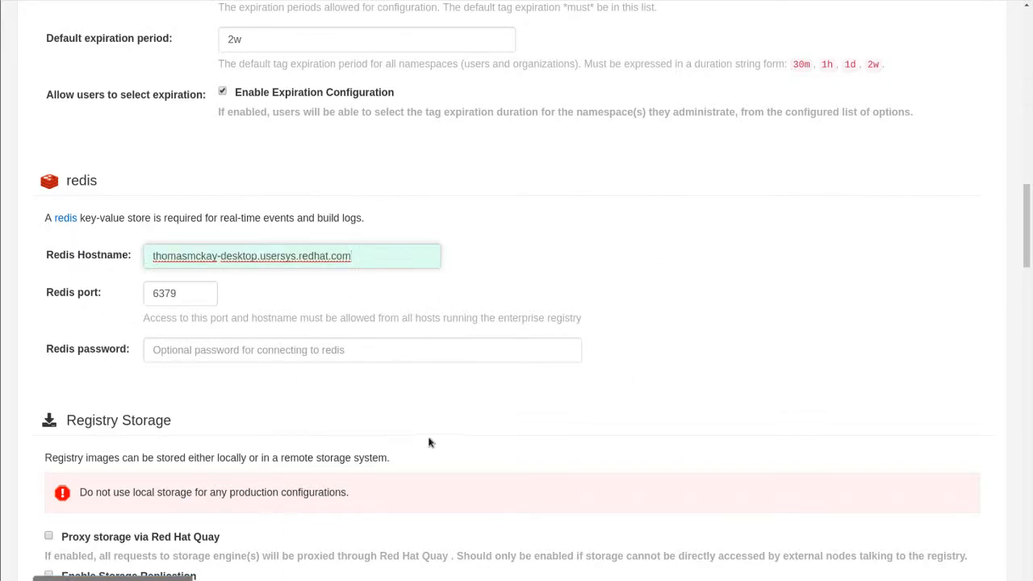
pyautogui.scroll(-3)
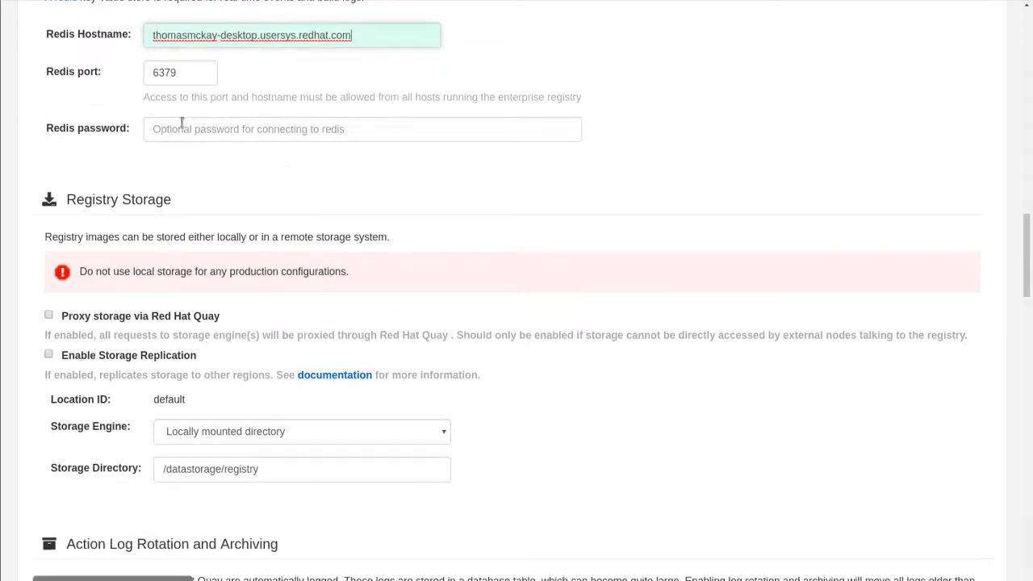
pyautogui.scroll(-3)
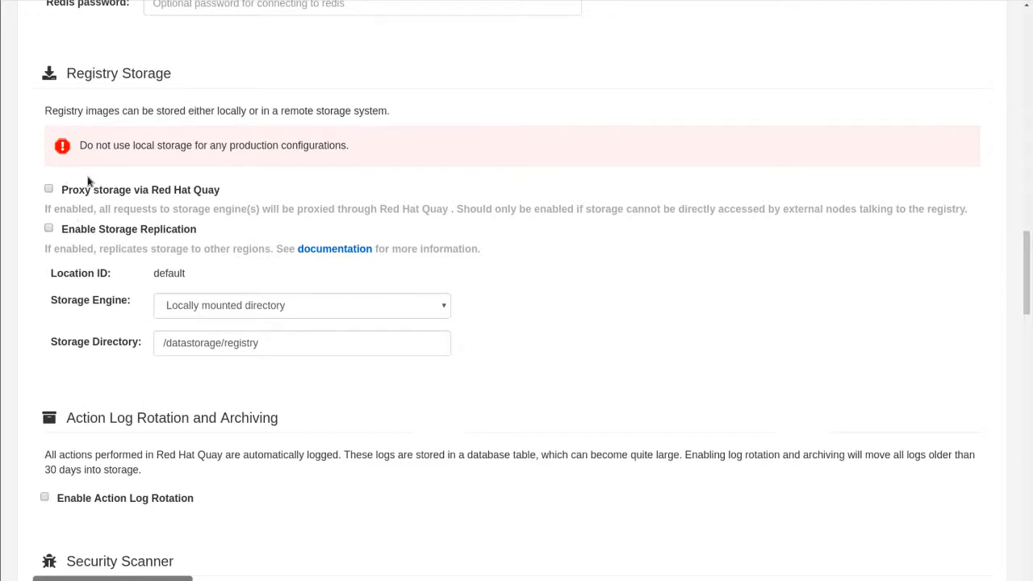
pyautogui.moveTo(260, 317)
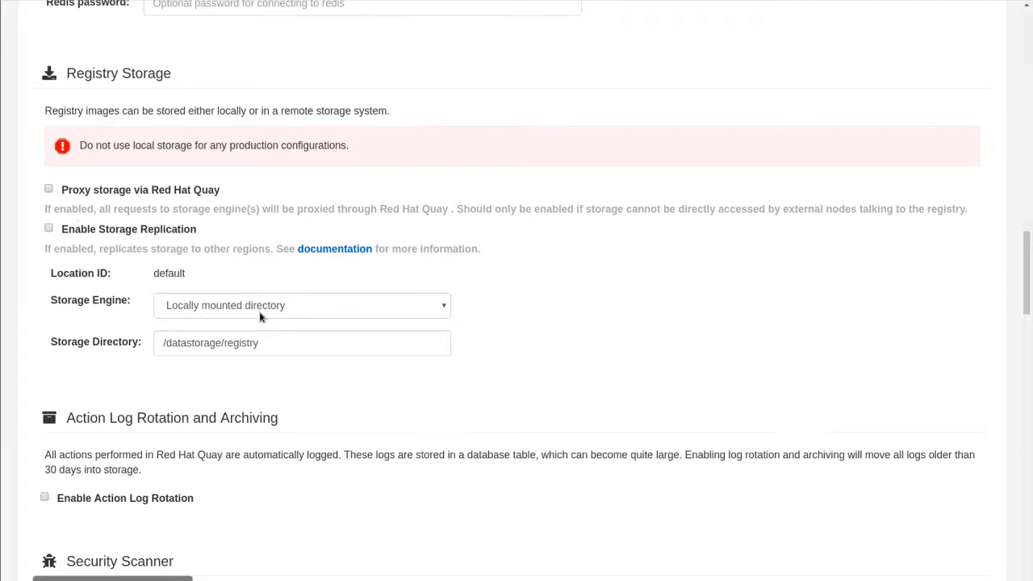
pyautogui.click(301, 305)
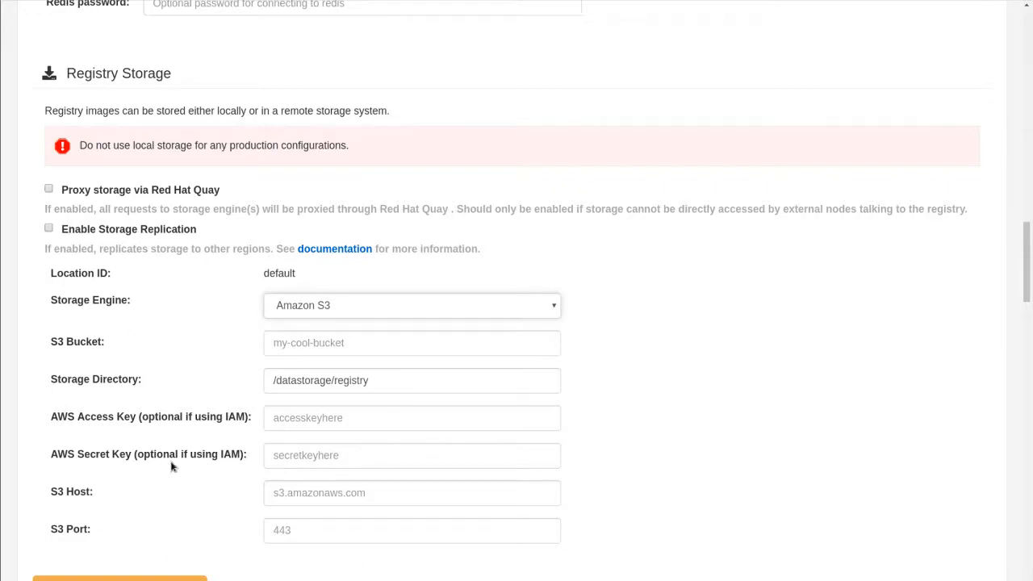
pyautogui.moveTo(332, 292)
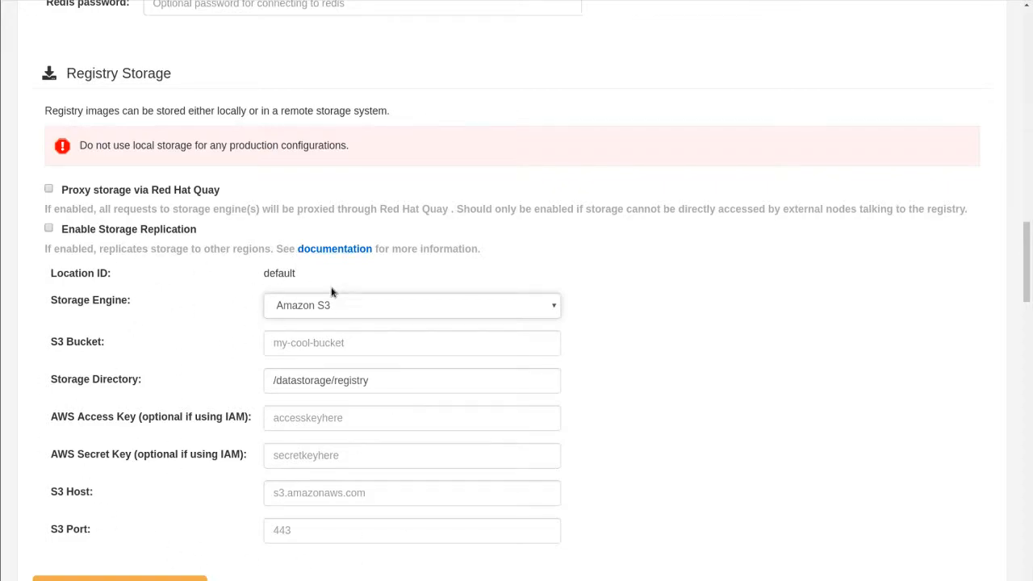
pyautogui.click(412, 306)
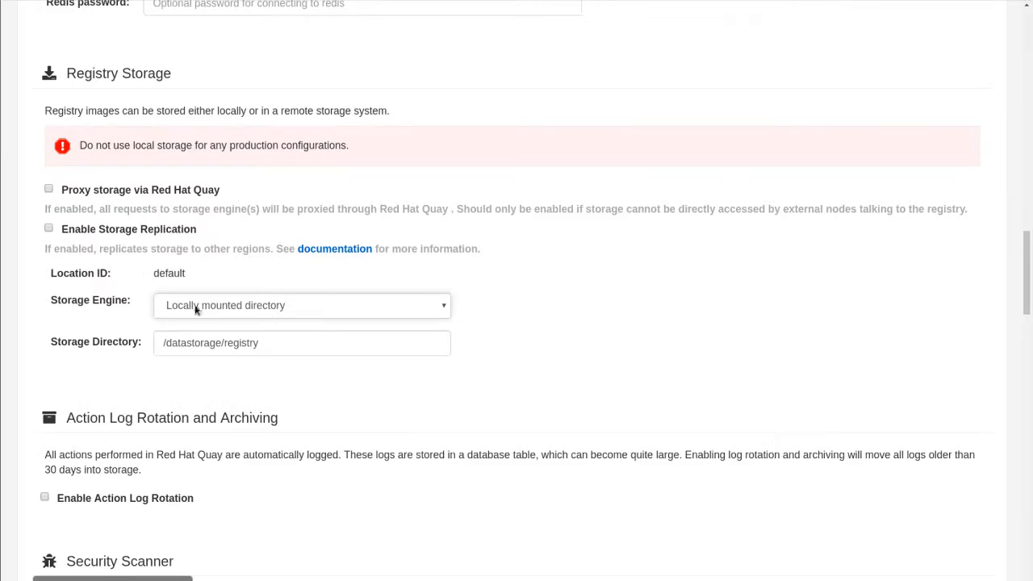
pyautogui.scroll(-3)
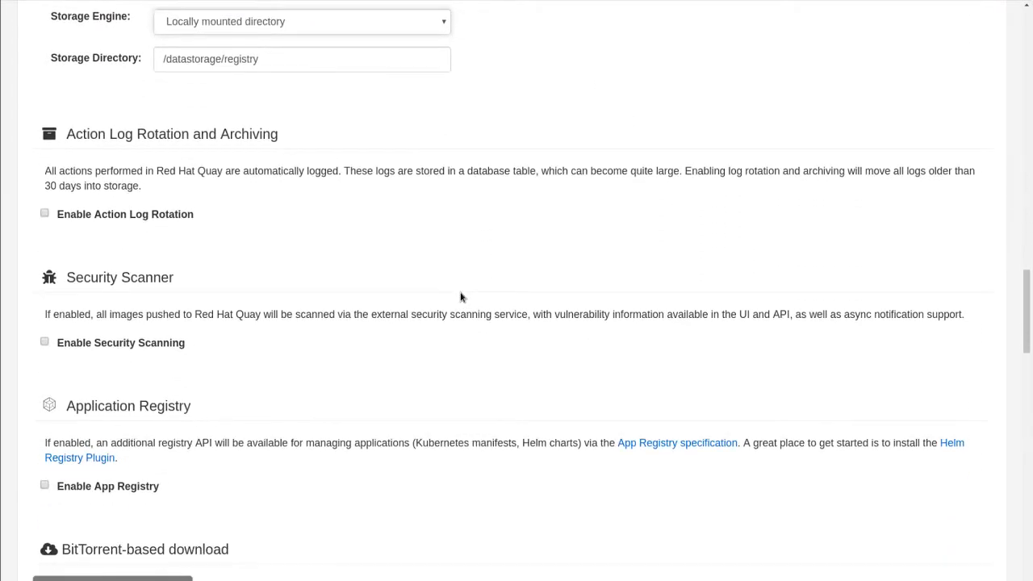
# Step: Enable security scanning with an https scanner endpoint on port 6060
pyautogui.scroll(-3)
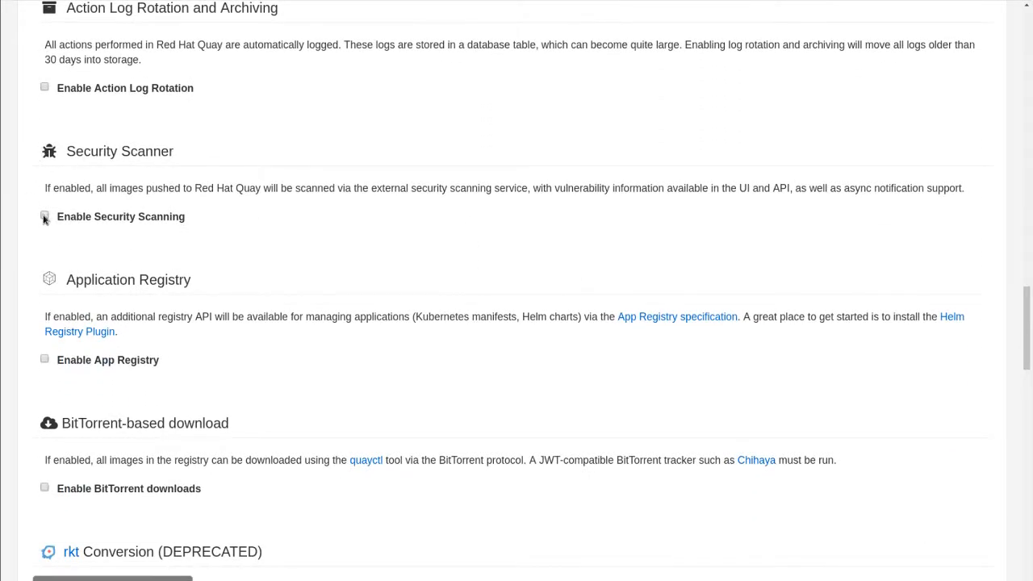
pyautogui.click(44, 216)
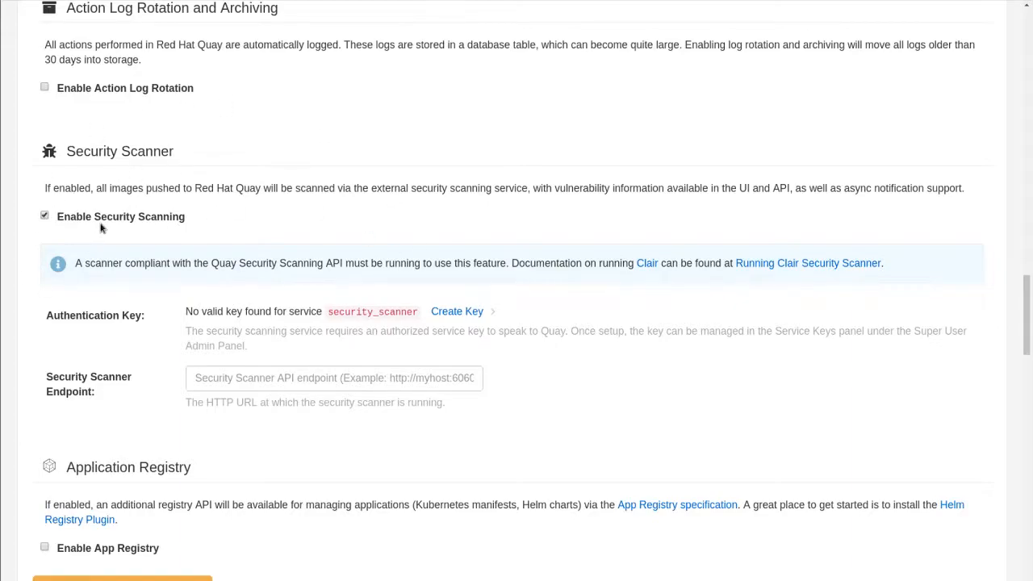
pyautogui.click(333, 377)
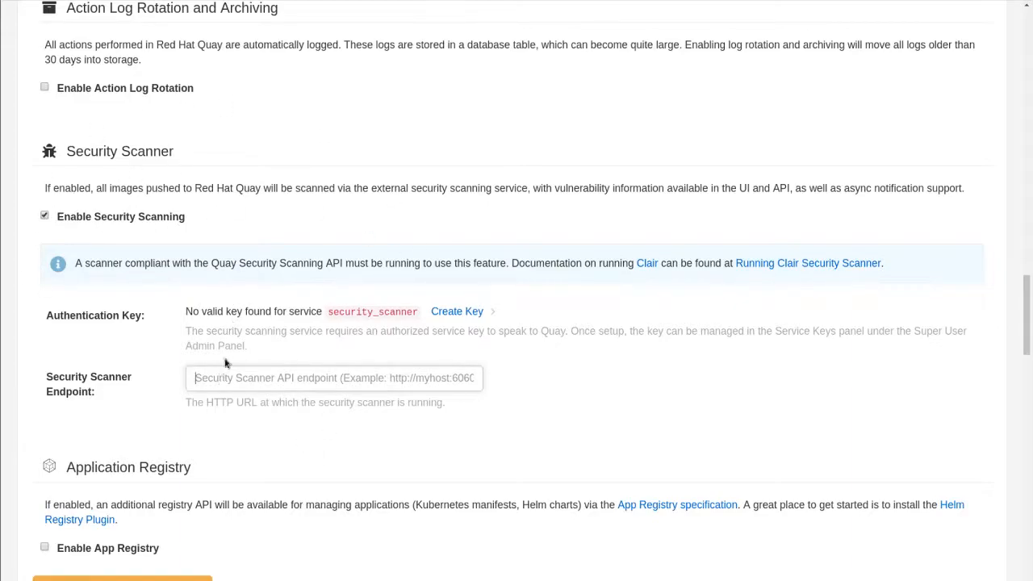
pyautogui.write('https://thomasmckay-desktop.usersys.redhat.com:')
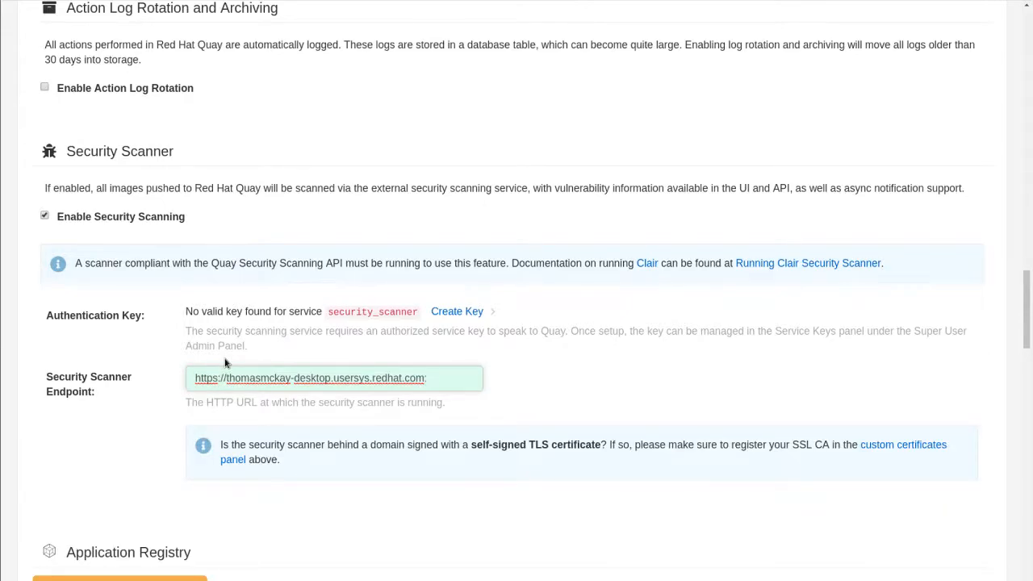
pyautogui.write('6060')
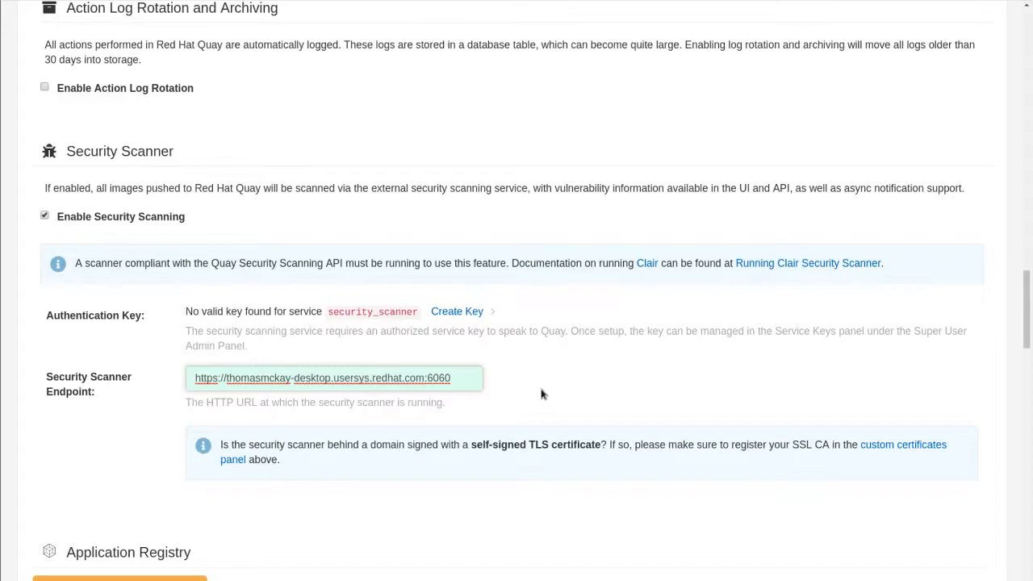
pyautogui.moveTo(457, 318)
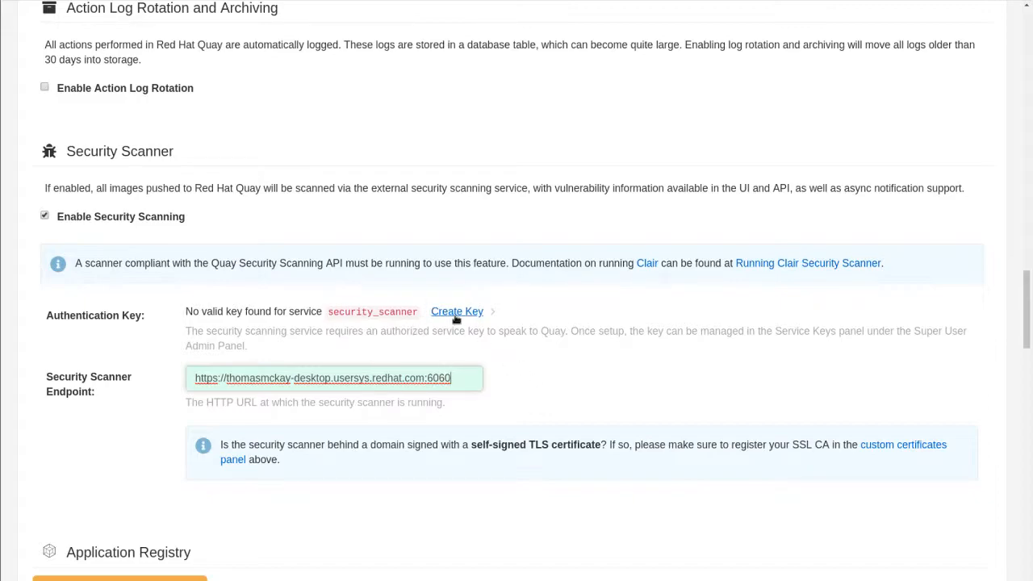
# Step: Generate a security_scanner service key and close its key details
pyautogui.click(456, 312)
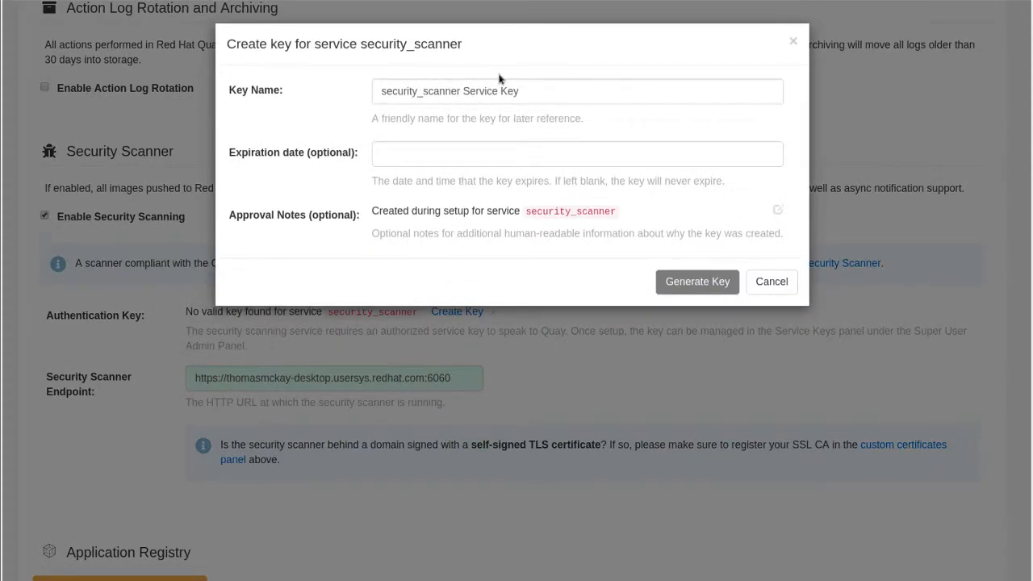
pyautogui.click(697, 281)
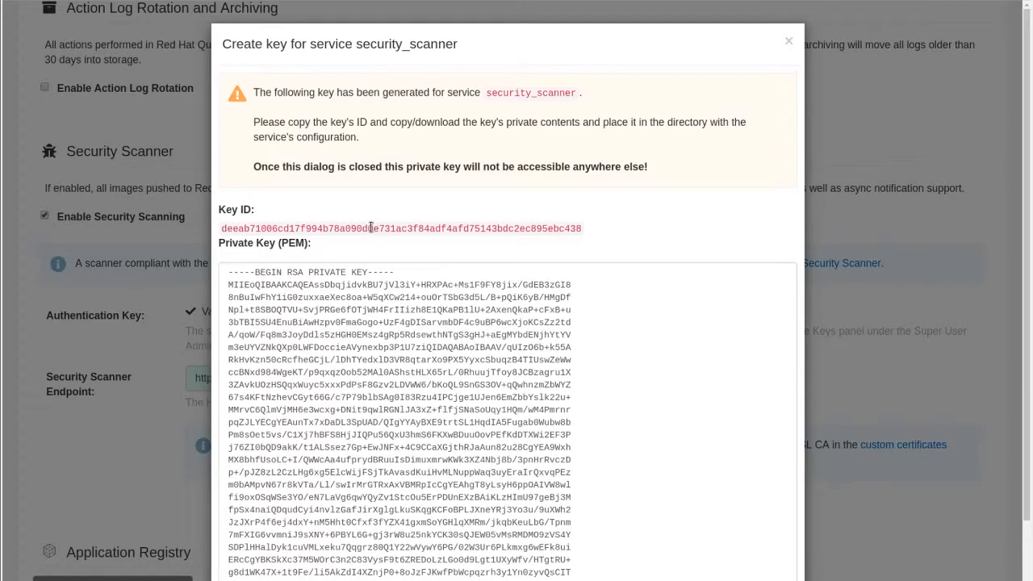
pyautogui.scroll(-3)
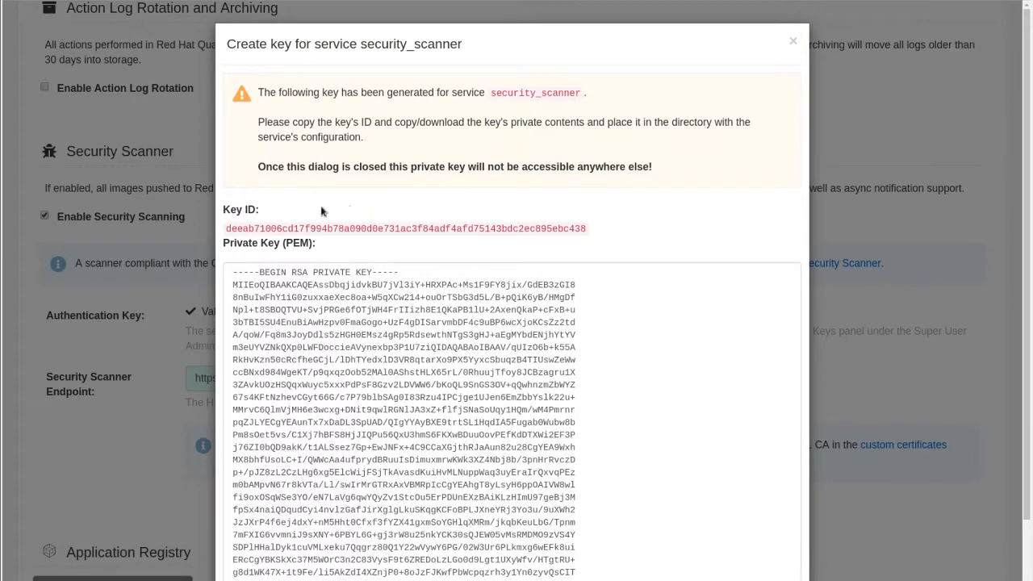
pyautogui.scroll(-3)
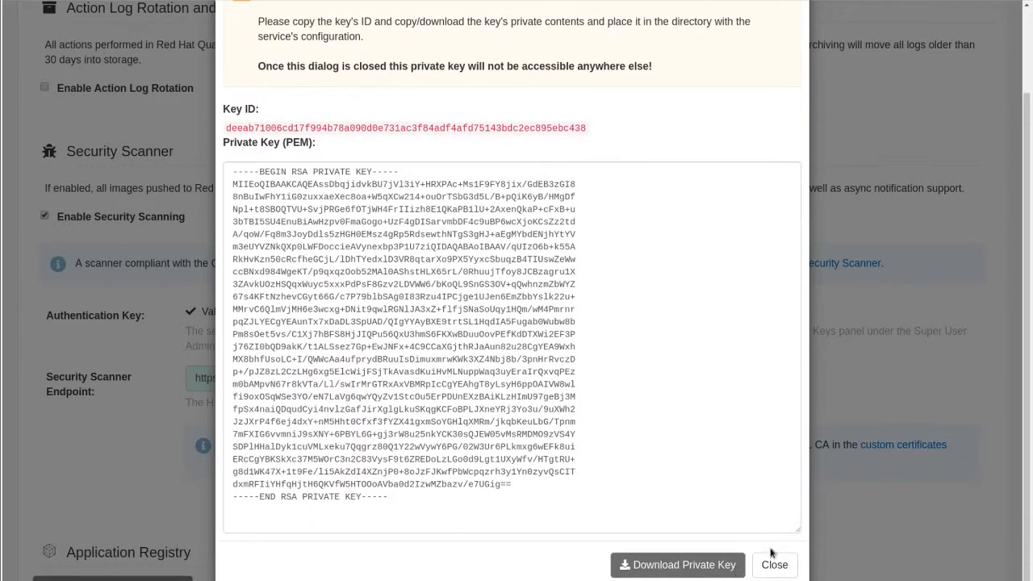
pyautogui.click(773, 565)
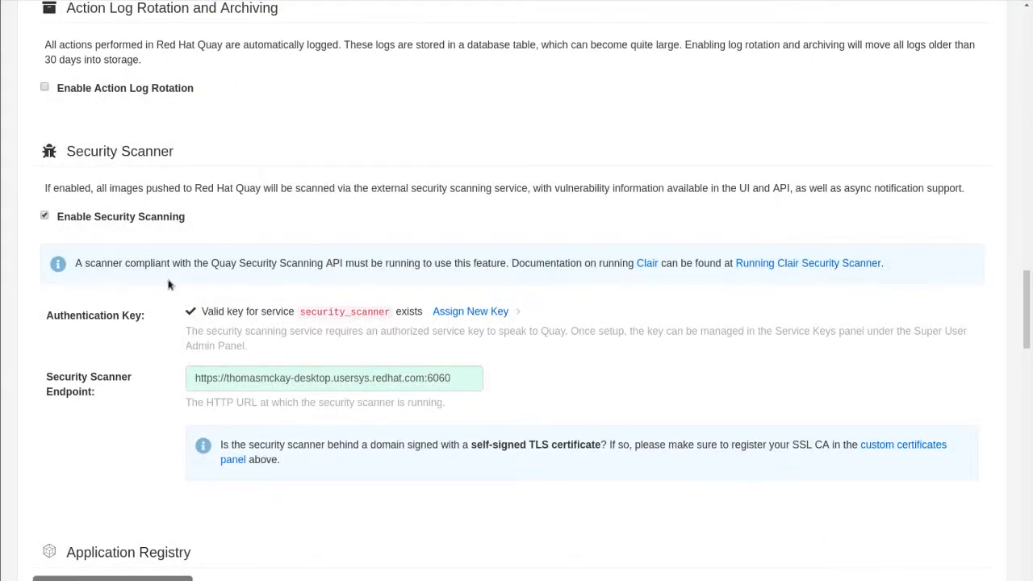
# Step: Enable Dockerfile Build under Dockerfile Build Support
pyautogui.scroll(-3)
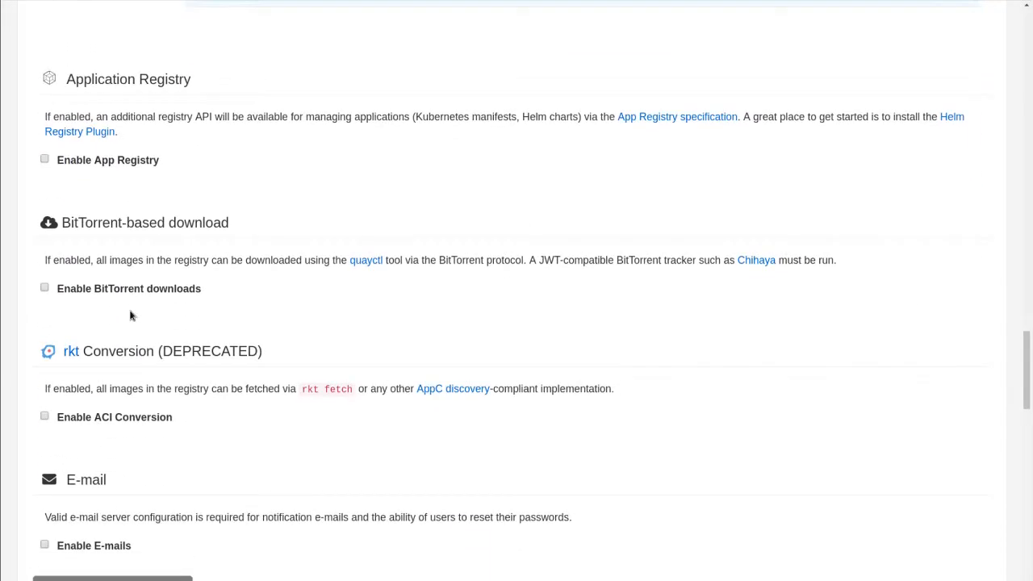
pyautogui.scroll(-3)
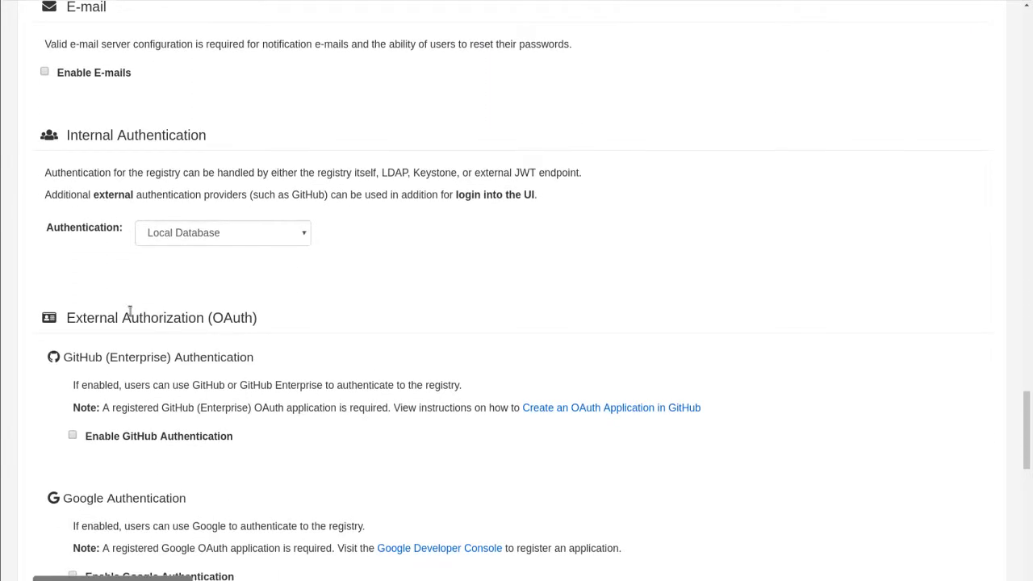
pyautogui.scroll(-3)
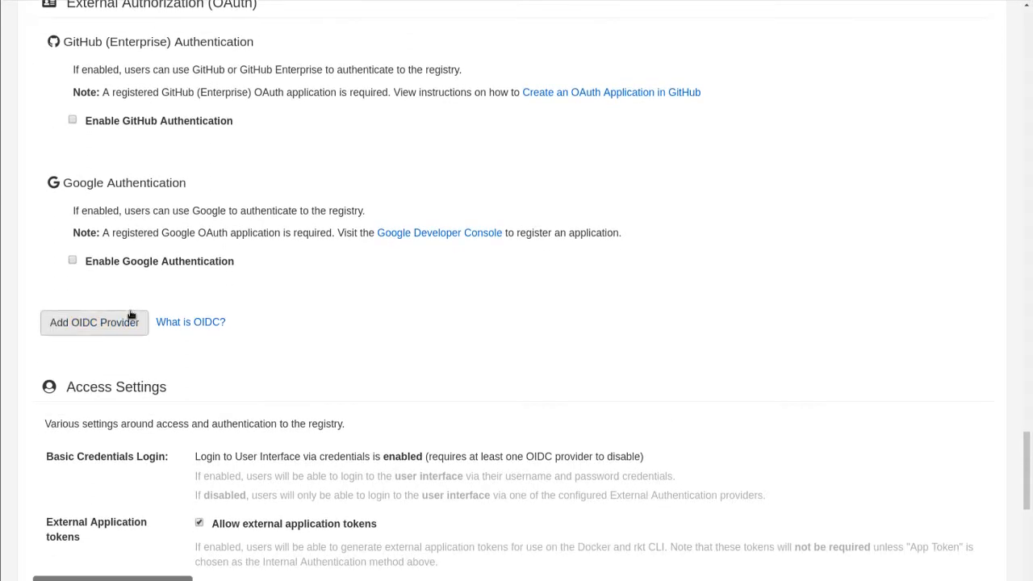
pyautogui.scroll(-3)
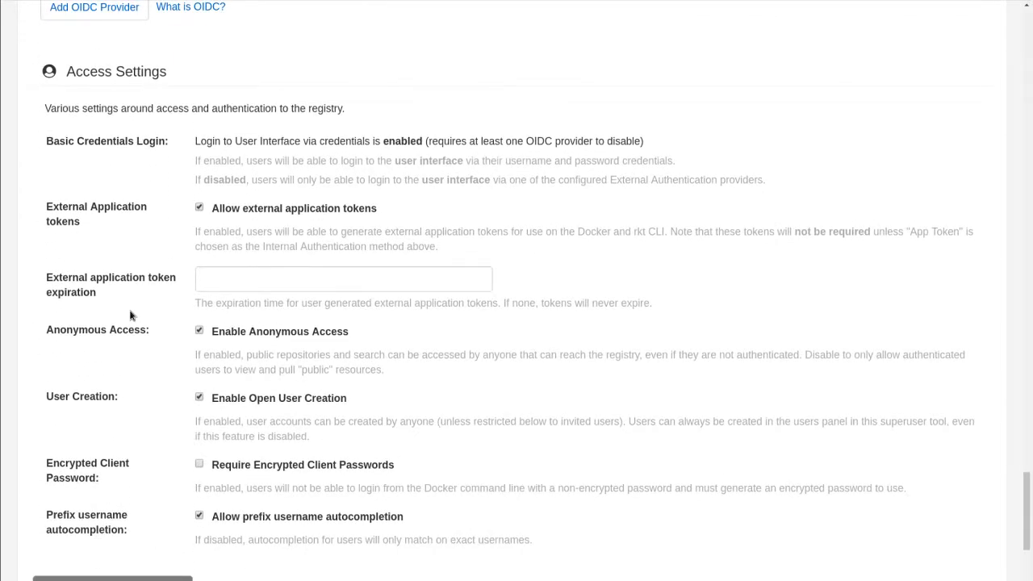
pyautogui.scroll(-3)
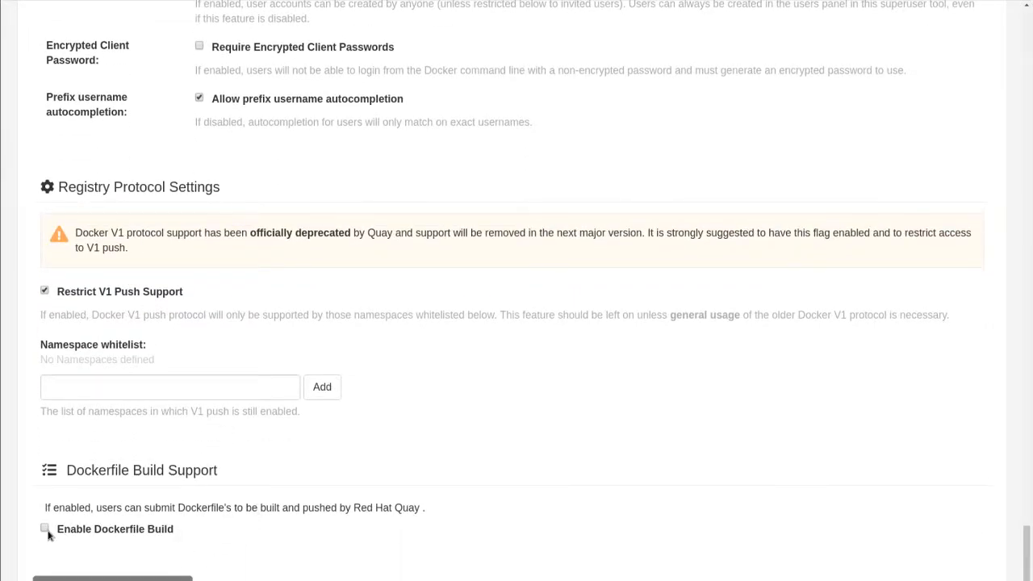
pyautogui.click(44, 529)
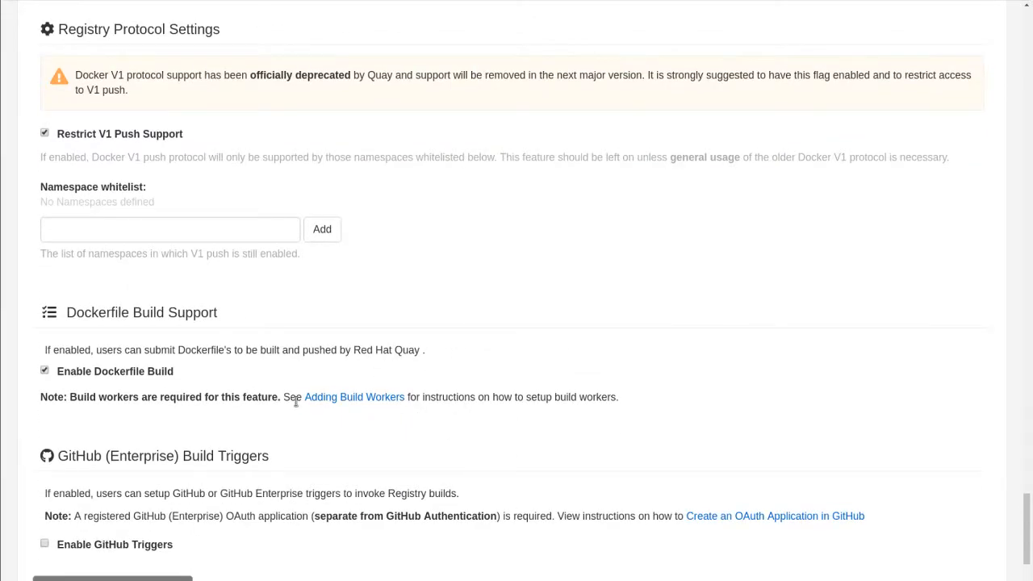
pyautogui.scroll(-3)
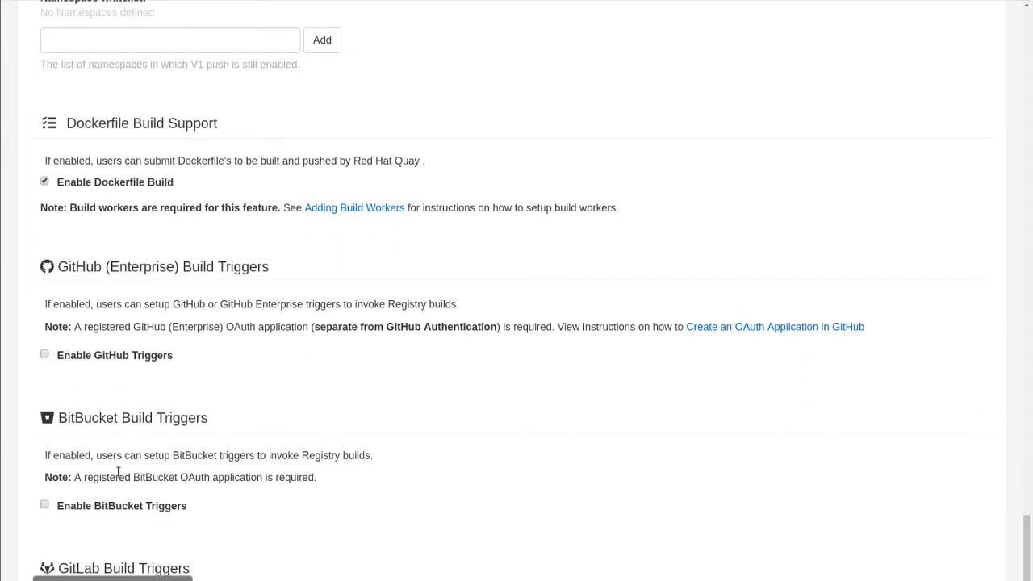
pyautogui.scroll(-3)
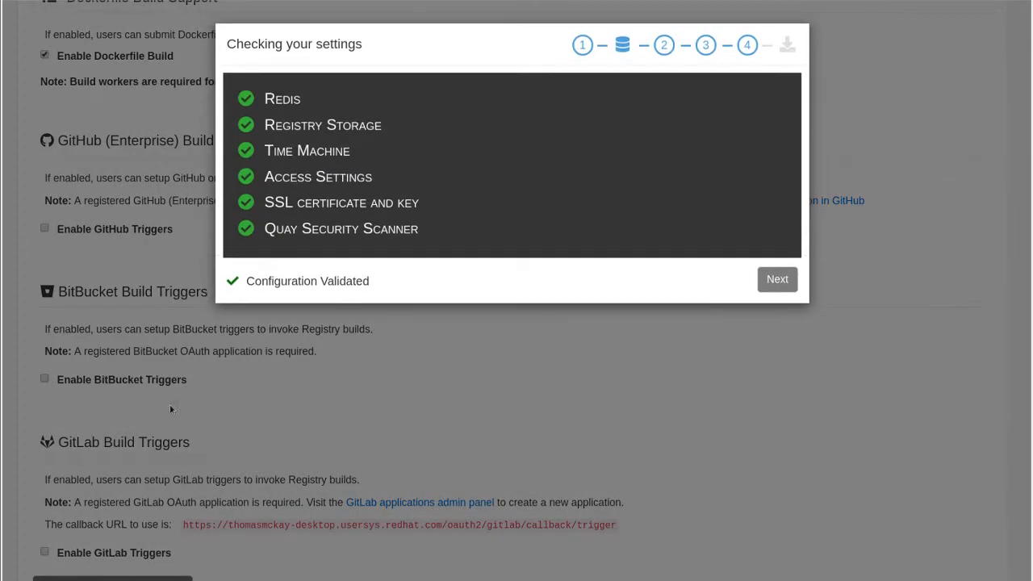
pyautogui.moveTo(152, 359)
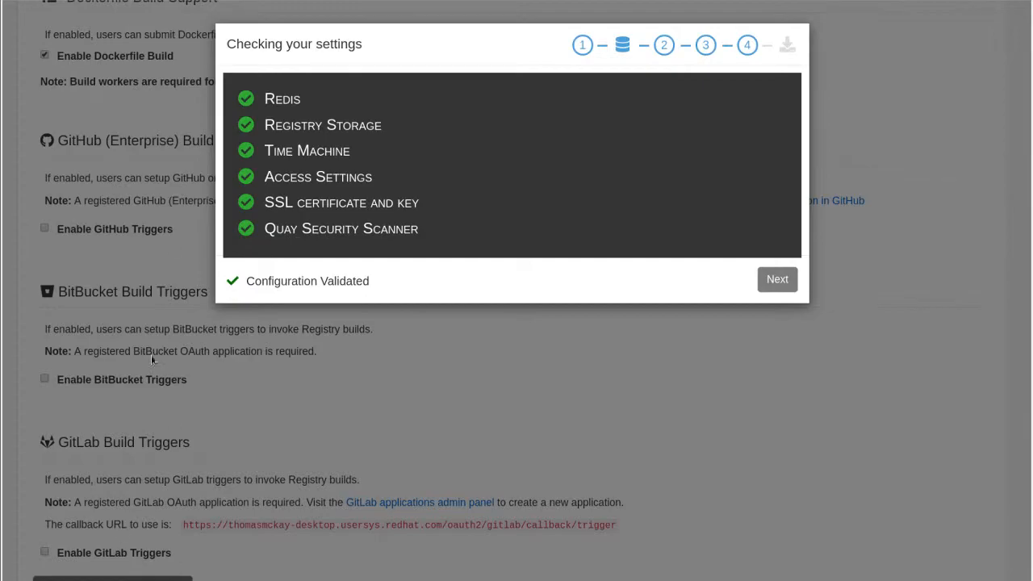
pyautogui.moveTo(207, 11)
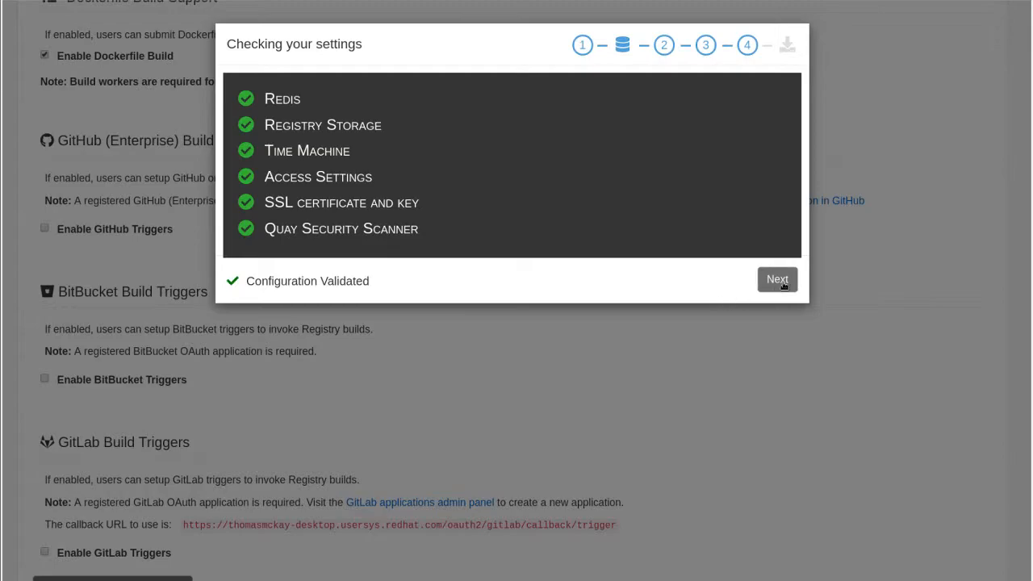
# Step: Proceed past validation and download the configuration tar.gz bundle
pyautogui.click(776, 279)
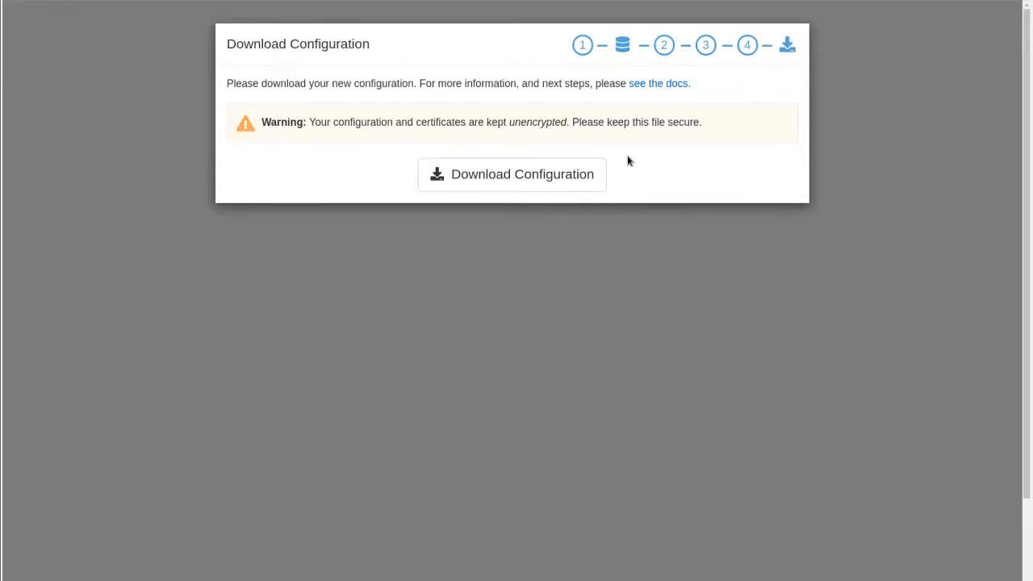
pyautogui.click(512, 174)
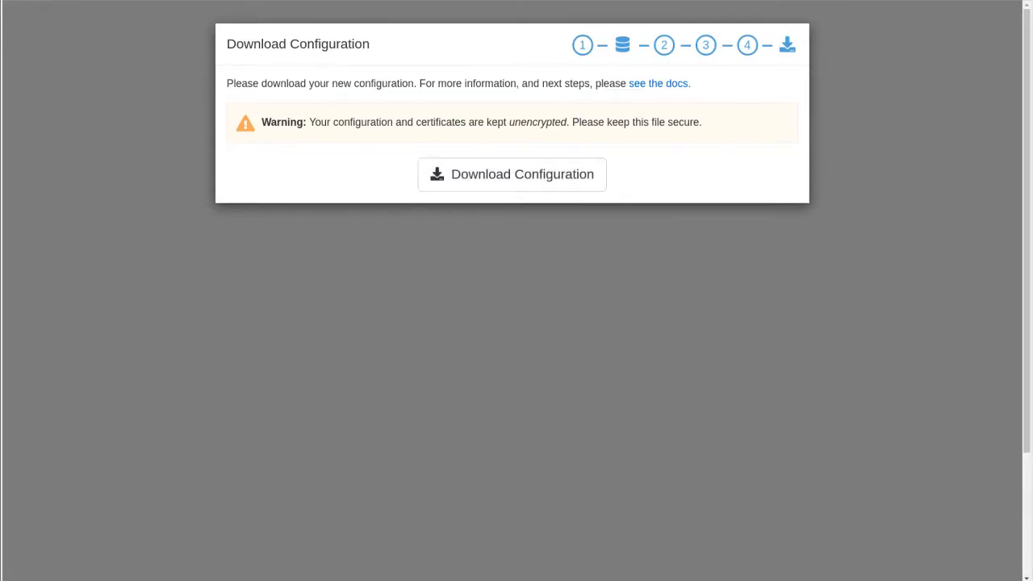
pyautogui.click(511, 174)
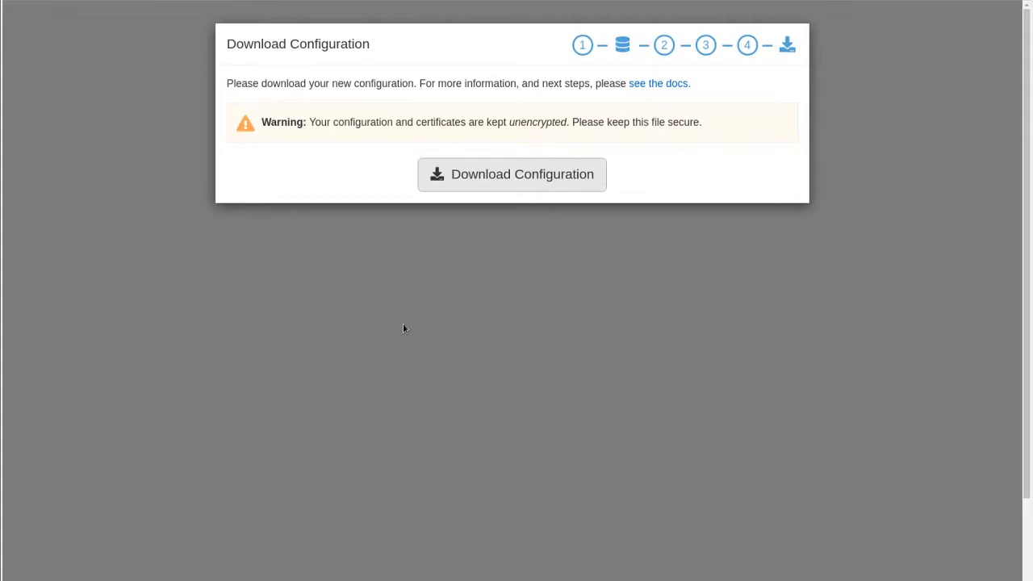
pyautogui.moveTo(483, 278)
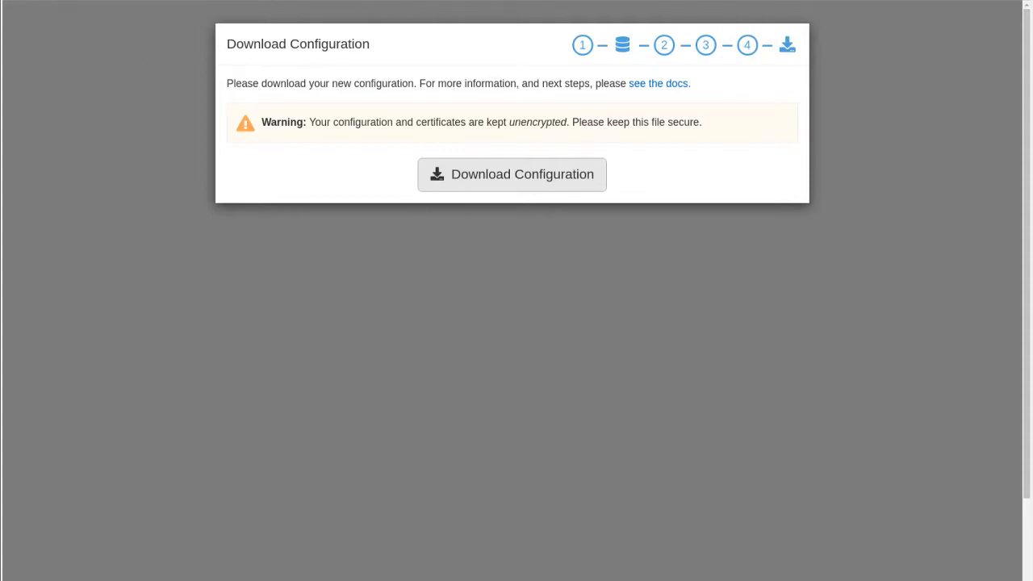
pyautogui.moveTo(597, 212)
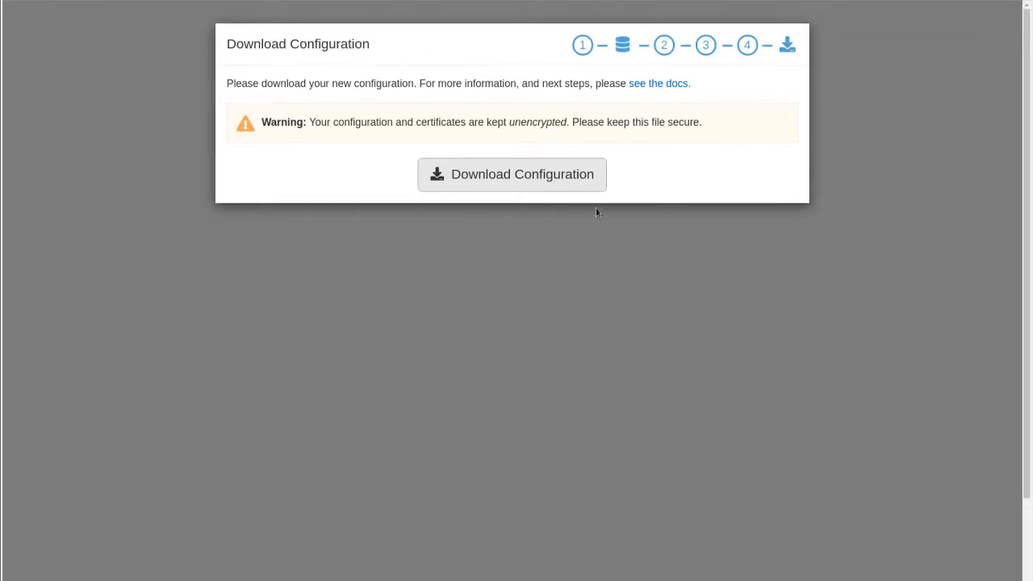
pyautogui.moveTo(412, 59)
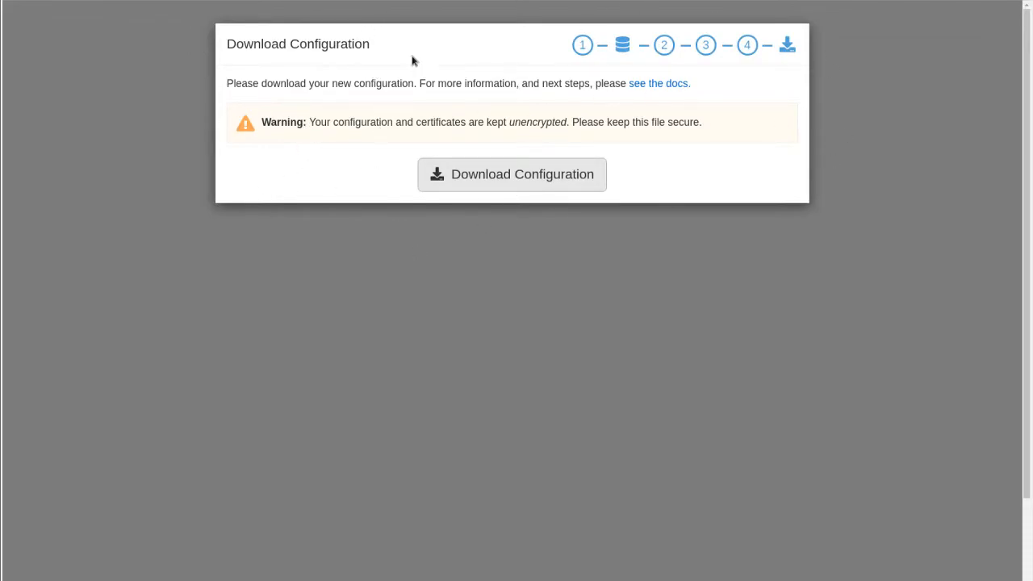
pyautogui.moveTo(531, 275)
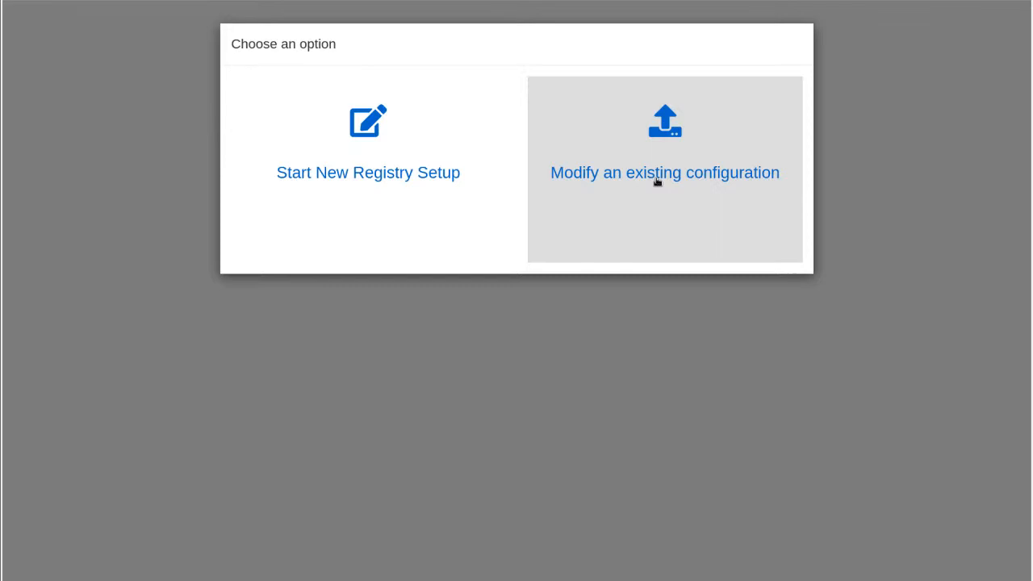
# Step: Modify an existing configuration by uploading quay-config.tar.gz
pyautogui.click(664, 170)
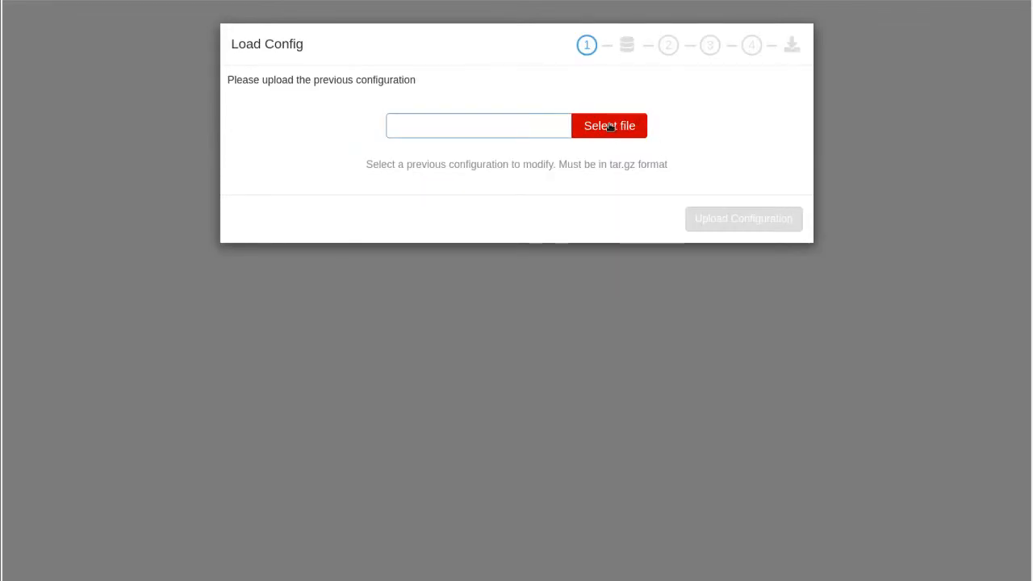
pyautogui.moveTo(77, 232)
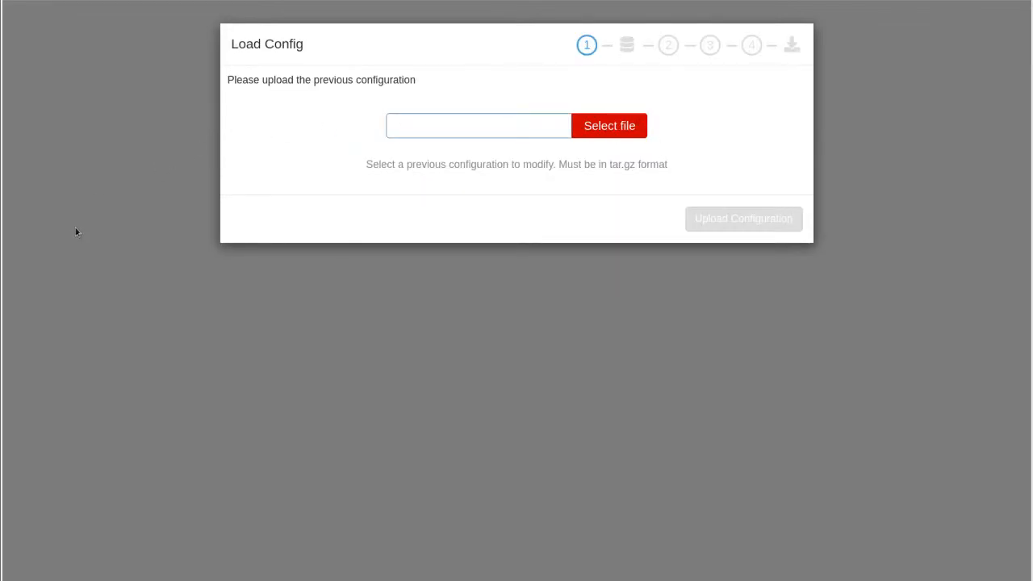
pyautogui.moveTo(153, 185)
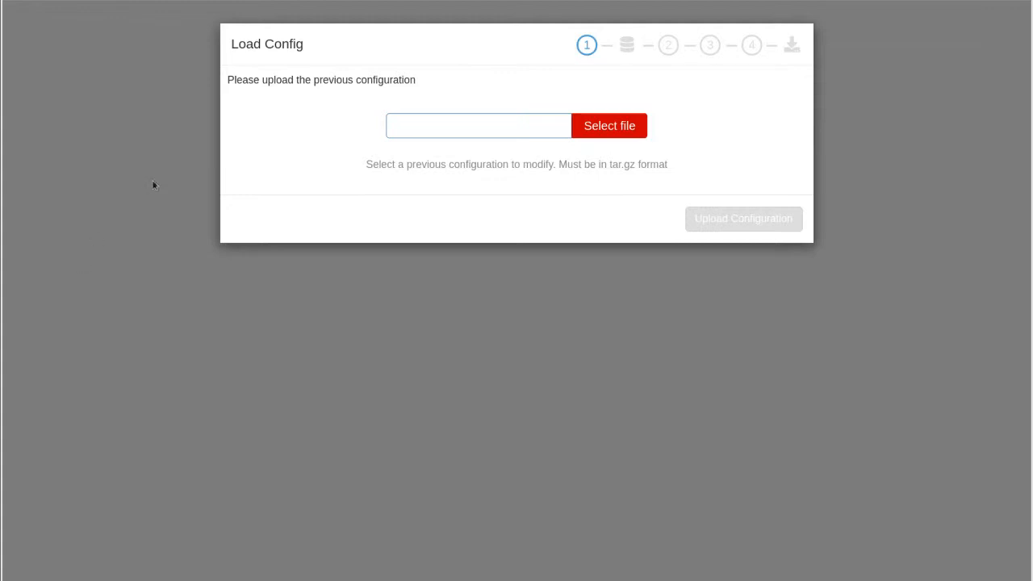
pyautogui.moveTo(194, 345)
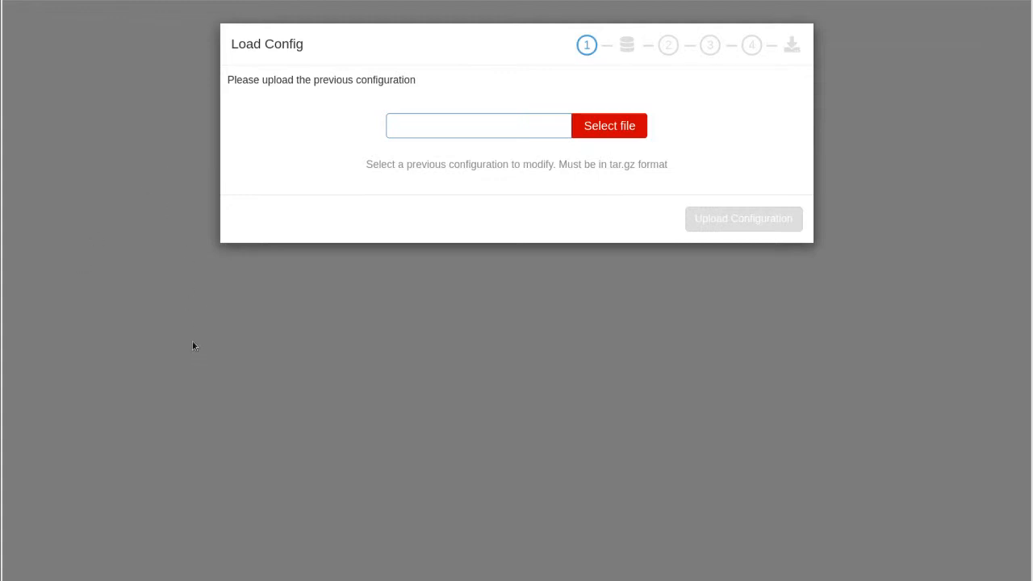
pyautogui.click(609, 125)
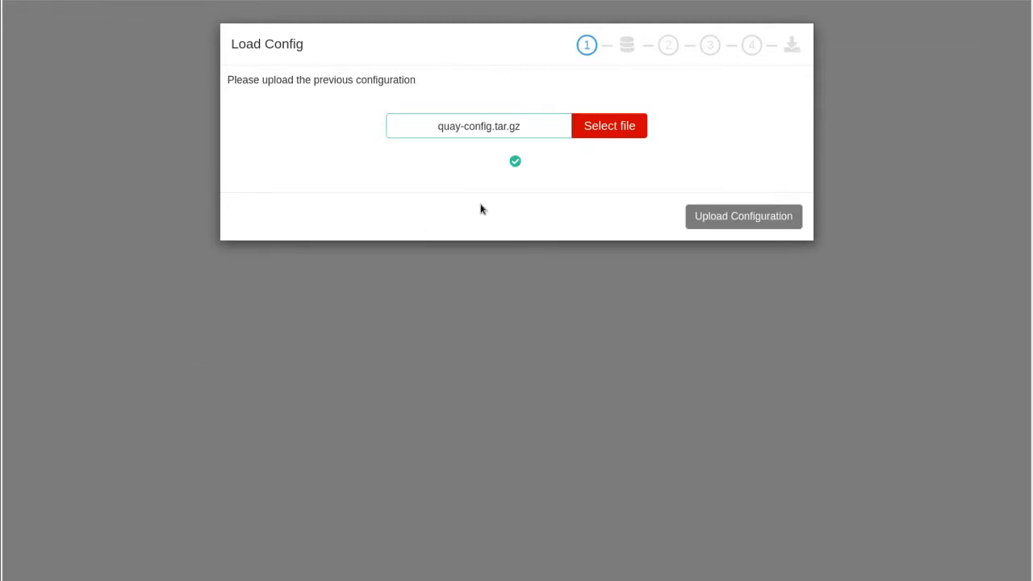
pyautogui.click(743, 216)
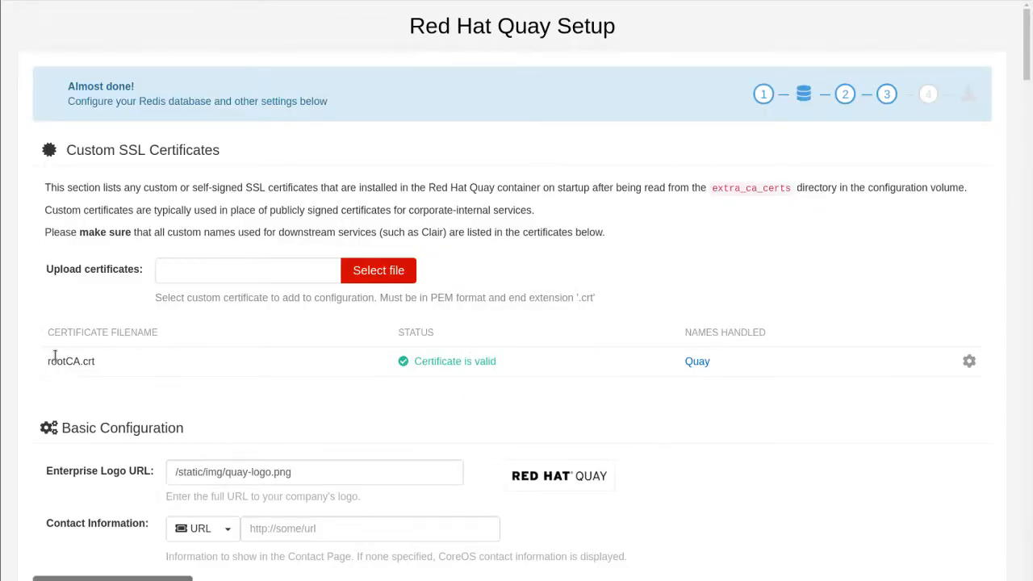
pyautogui.scroll(-3)
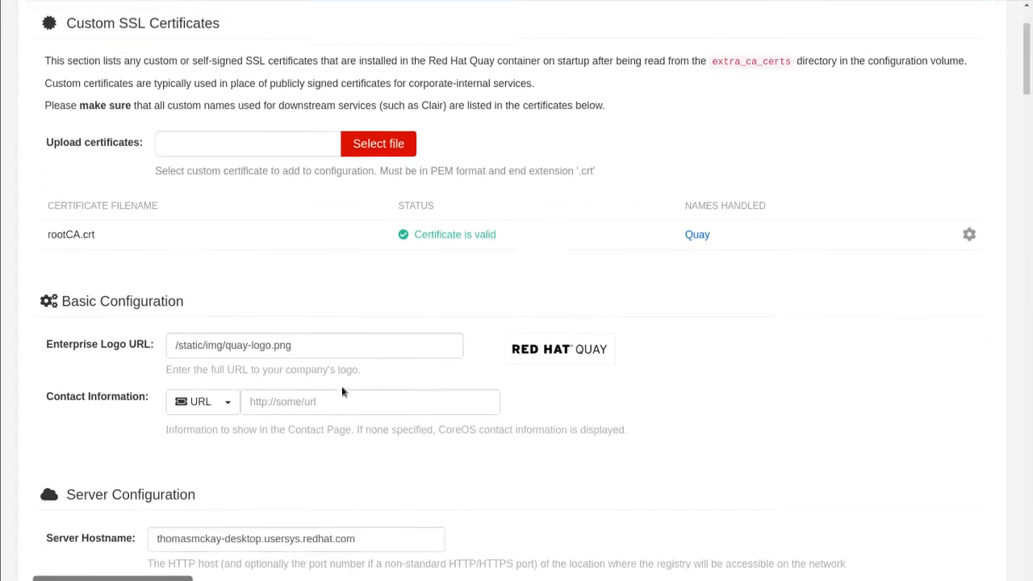
pyautogui.scroll(-3)
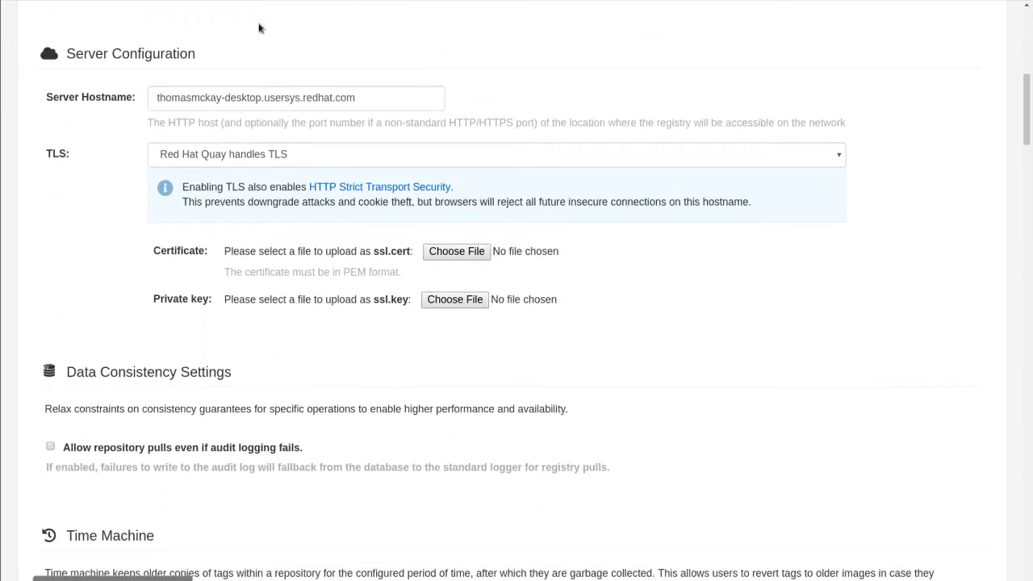
pyautogui.moveTo(612, 281)
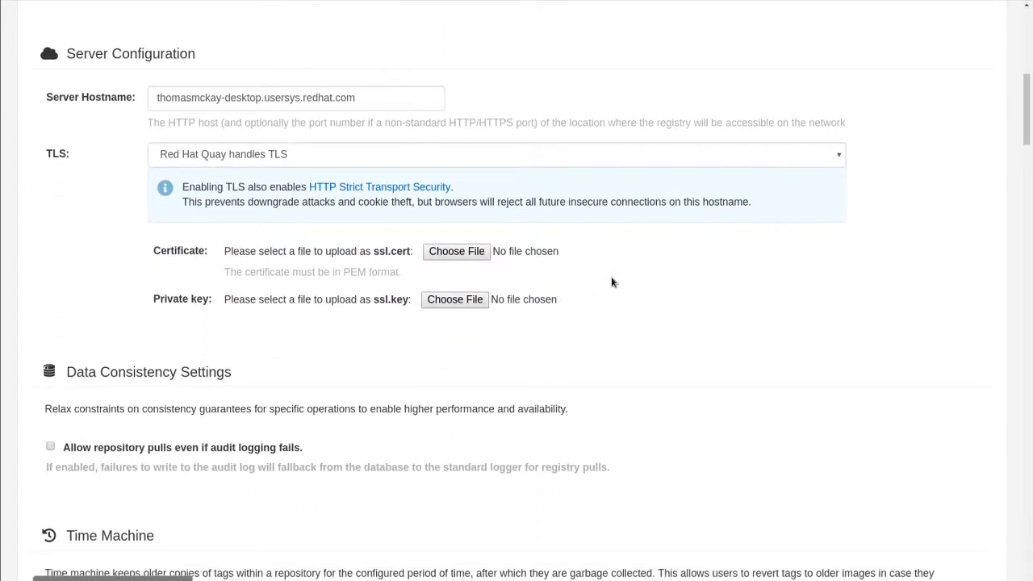
pyautogui.scroll(3)
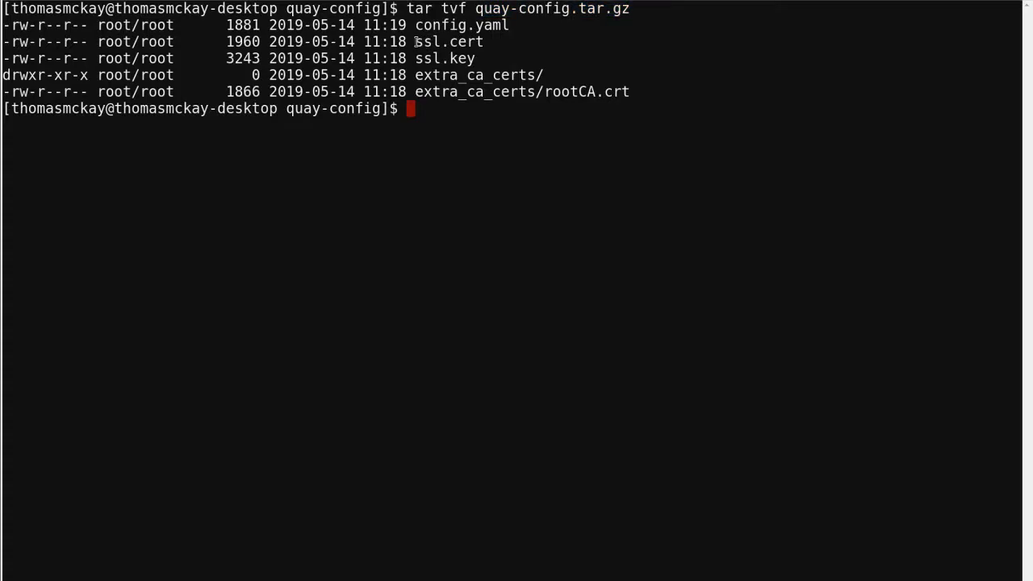
# Step: Select the extra_ca_certs and rootCA.crt lines of the quay-config.tar.gz listing to copy them
pyautogui.moveTo(415, 41); pyautogui.dragTo(477, 58)
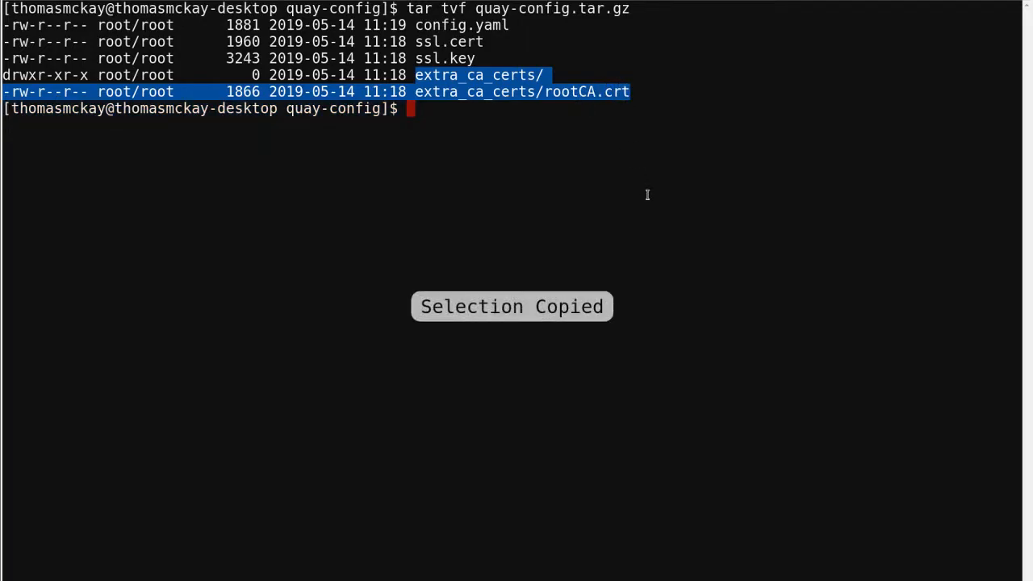
pyautogui.moveTo(460, 16)
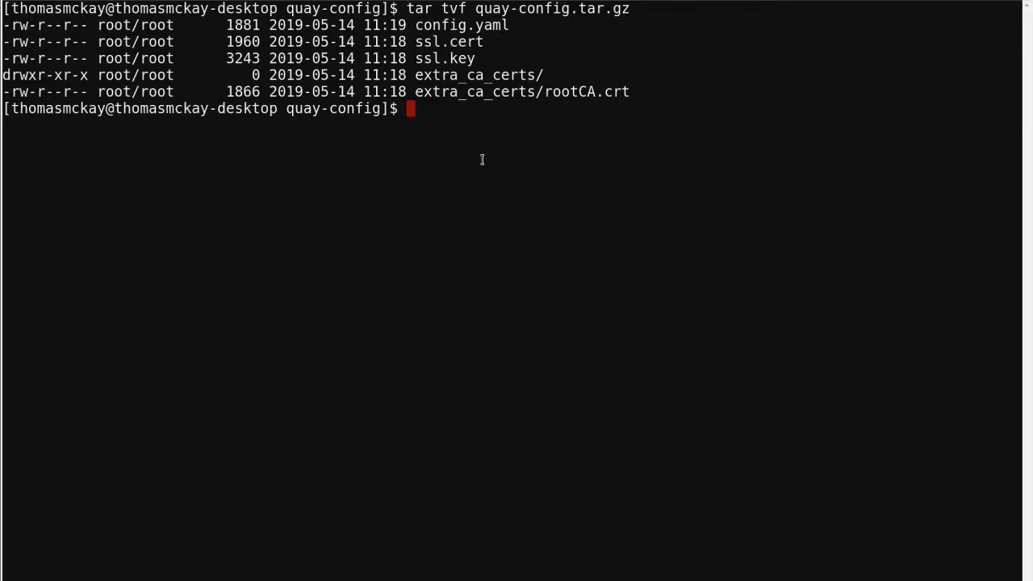
# Step: Try viewing config.yaml with less, which fails, then run ls, which lists nothing
pyautogui.write('less confi')
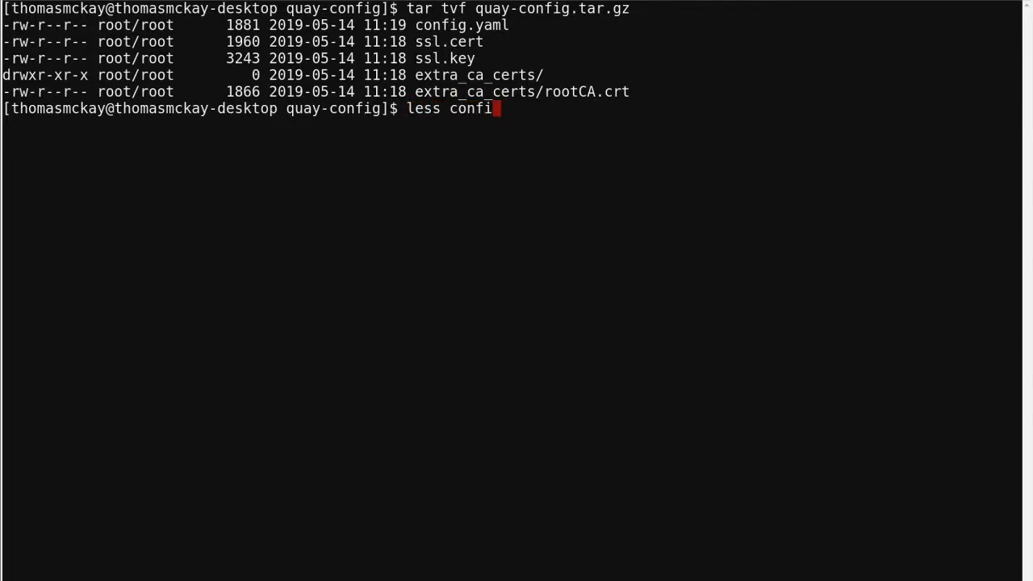
pyautogui.write('g.yam')
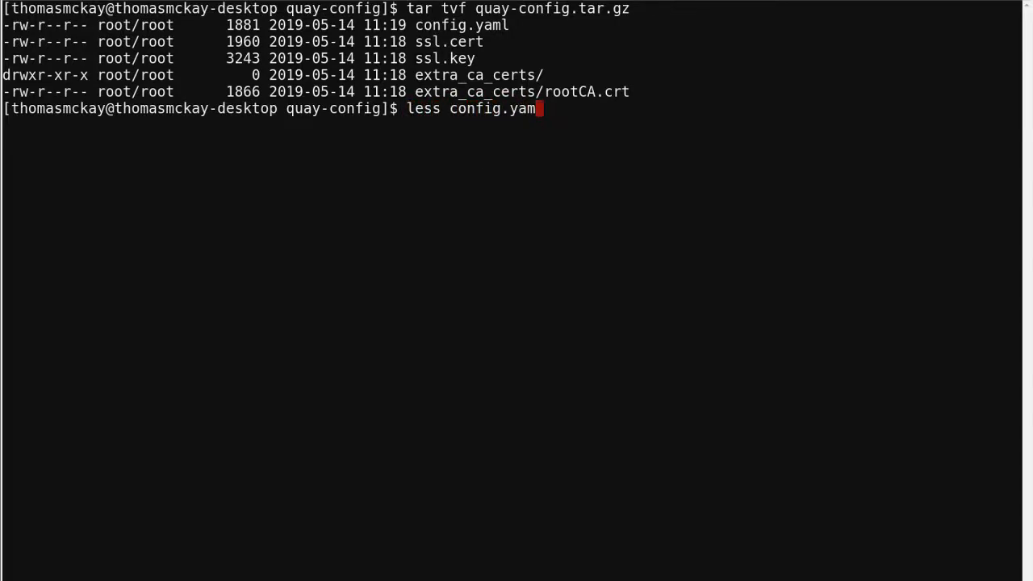
pyautogui.write('l')
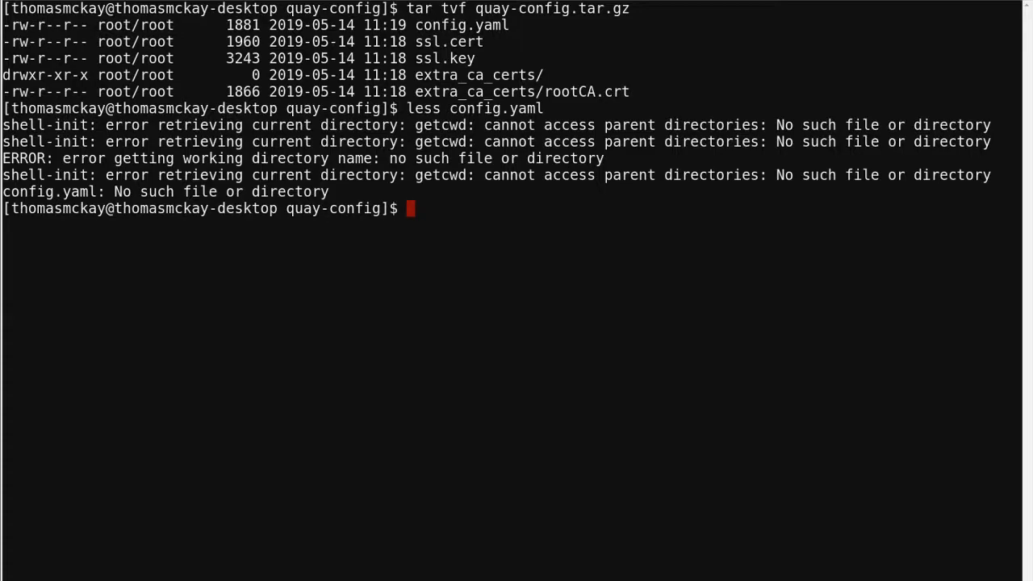
pyautogui.moveTo(323, 491)
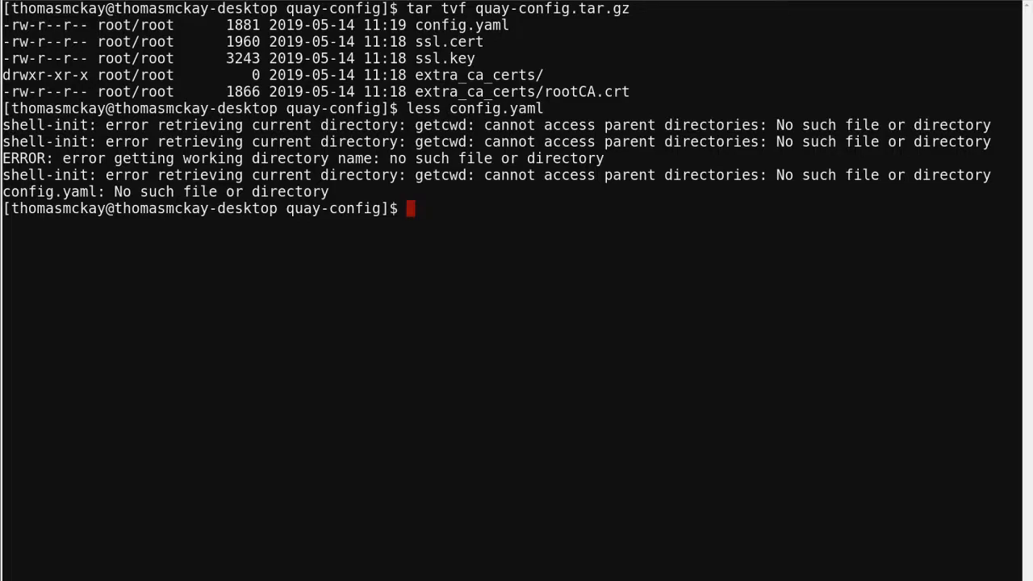
pyautogui.moveTo(602, 506)
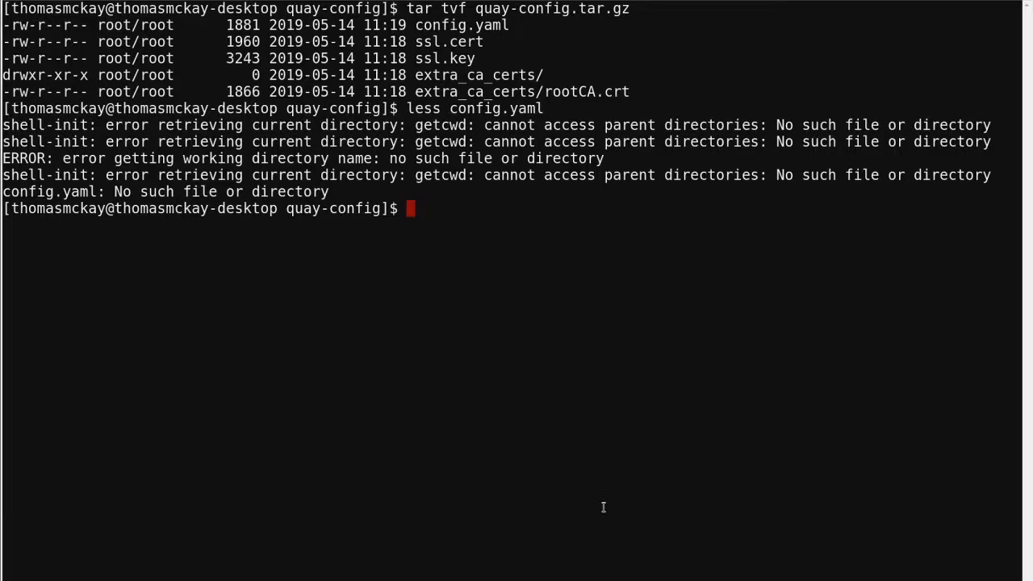
pyautogui.write('ls')
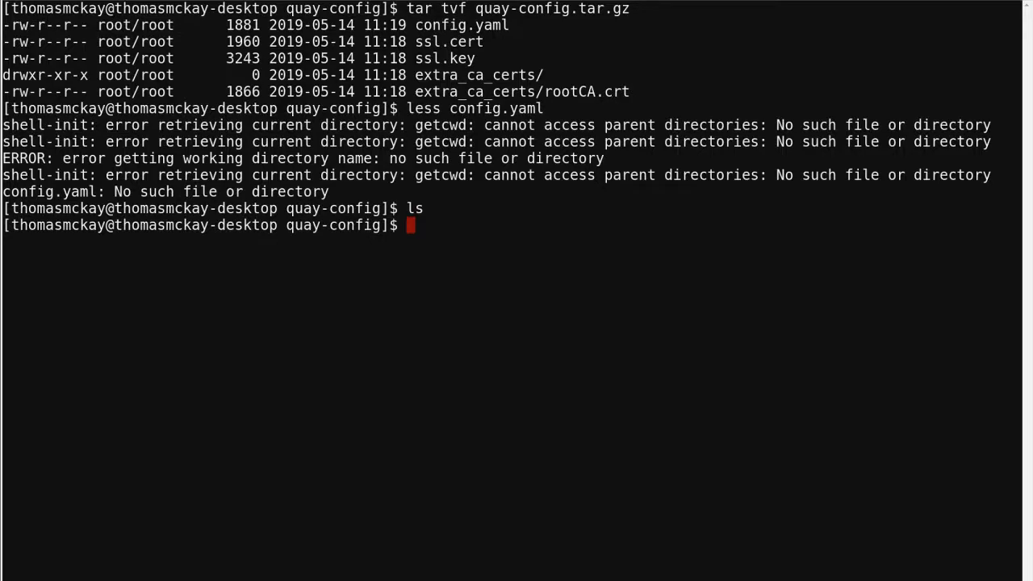
pyautogui.moveTo(369, 556)
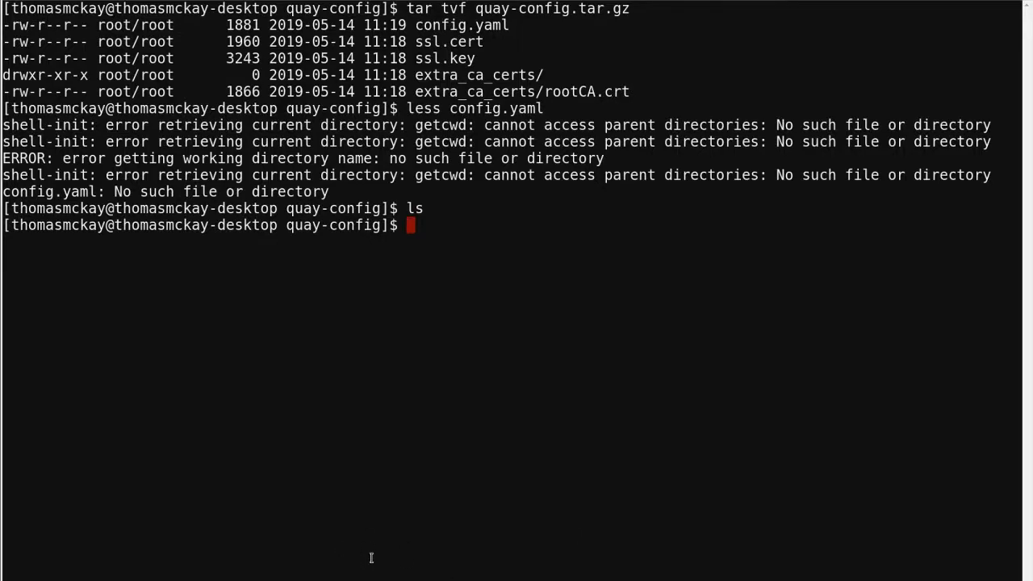
# Step: Begin the command 'tar tvf ~/Downloads/qu' and cancel it with Ctrl+C
pyautogui.write('l')
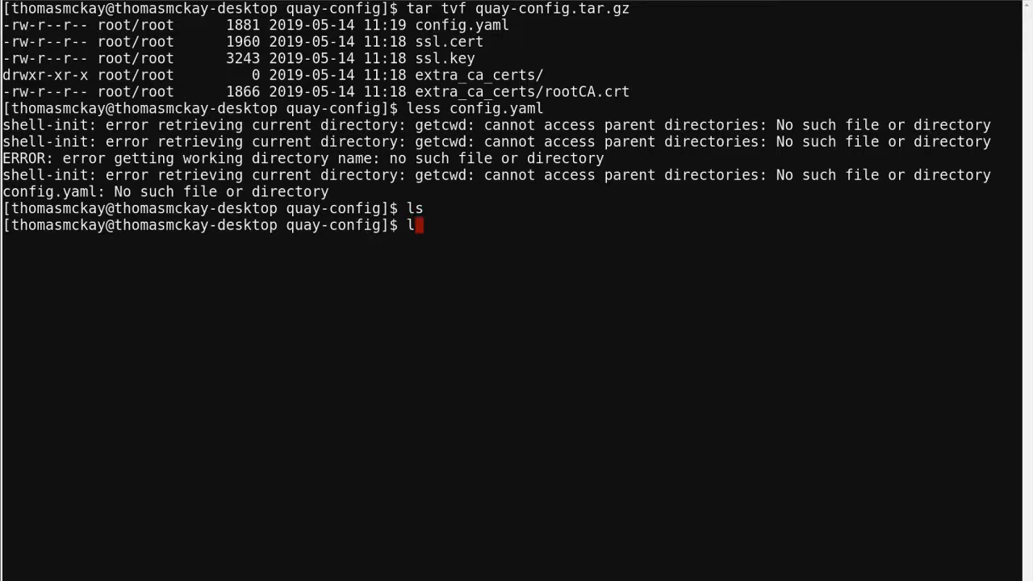
pyautogui.press('Backspace')
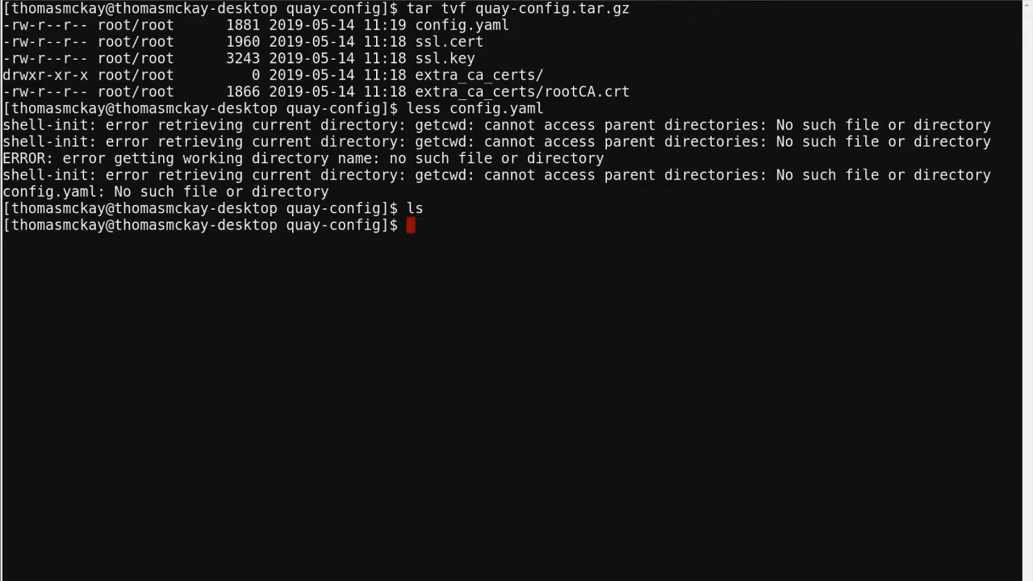
pyautogui.write('tar t')
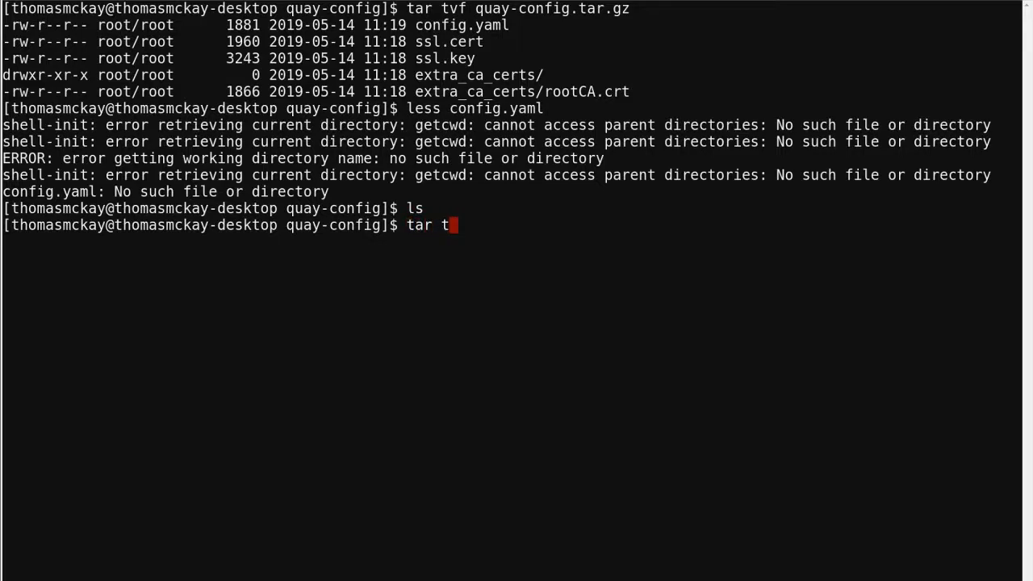
pyautogui.write('vf')
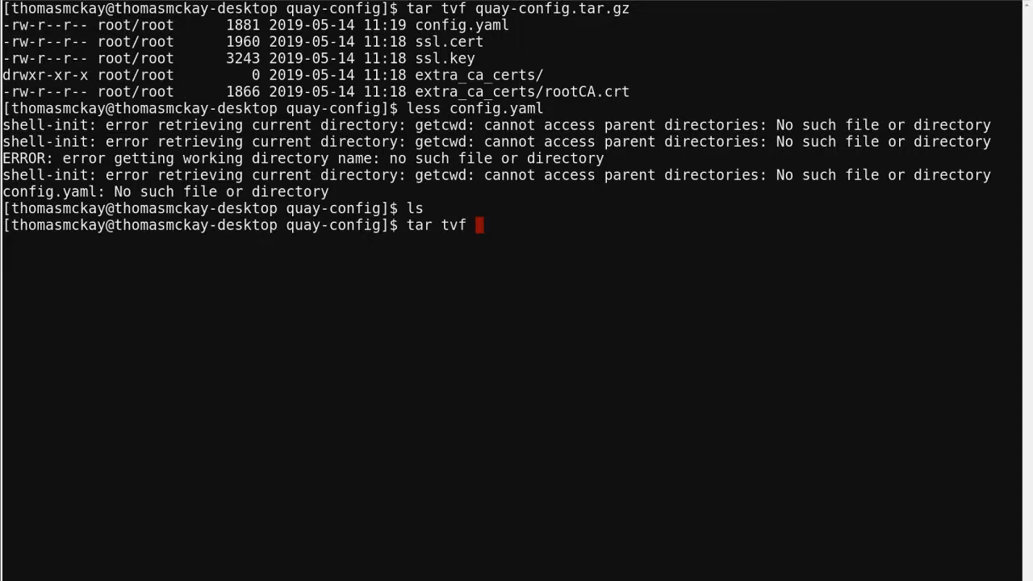
pyautogui.write('~/')
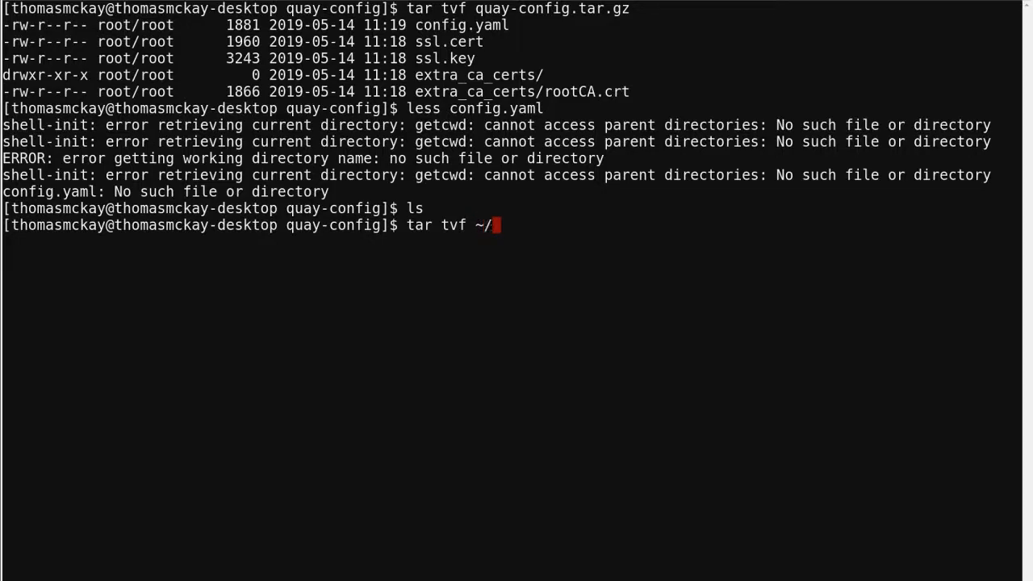
pyautogui.write('Downloads/qu')
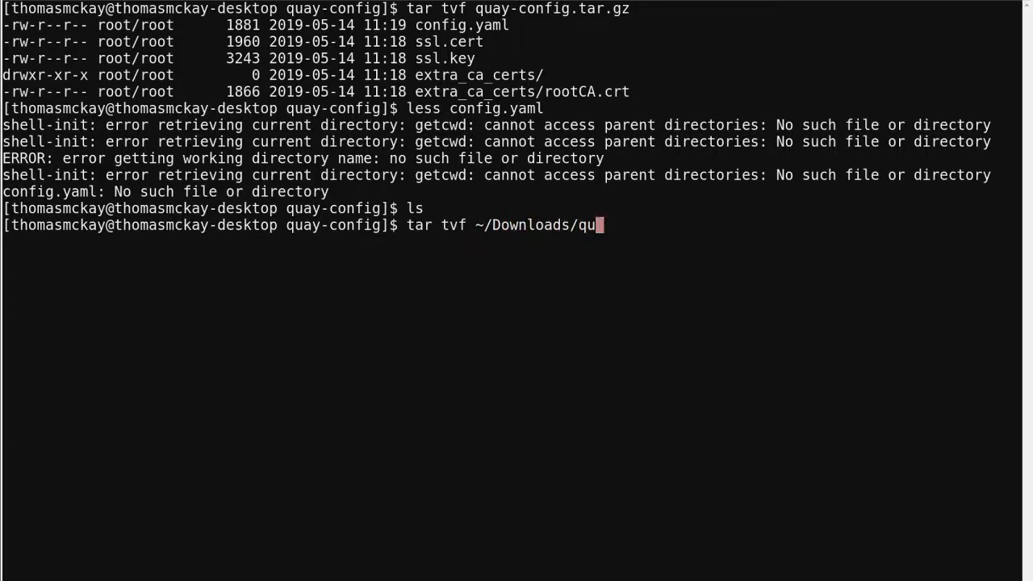
pyautogui.press('ctrl+c')
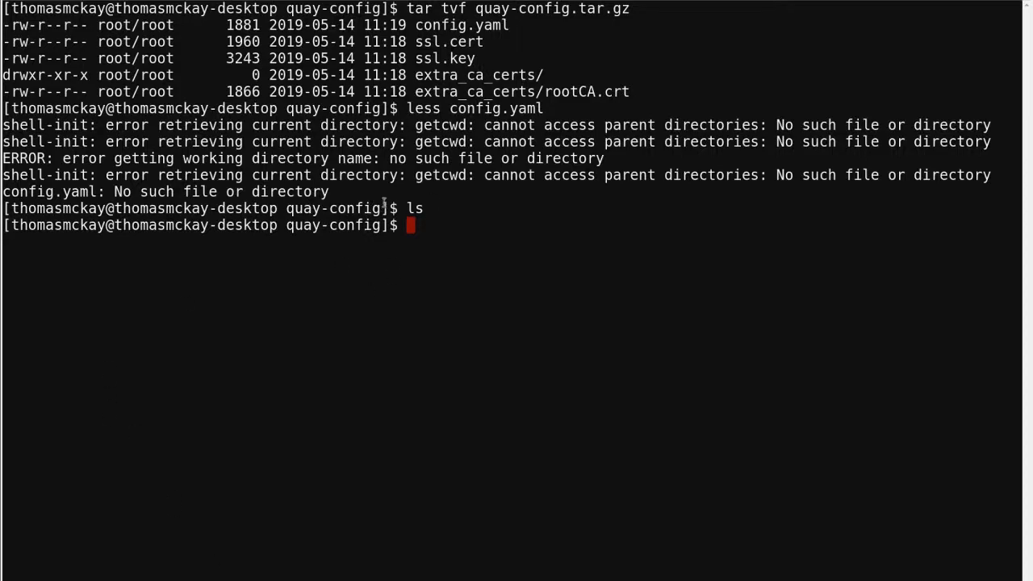
pyautogui.moveTo(385, 206)
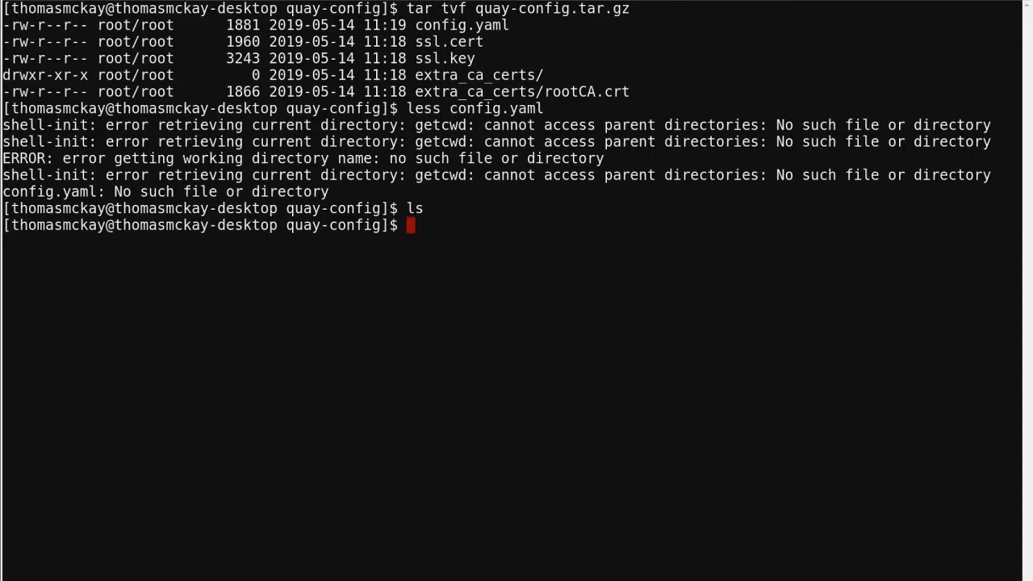